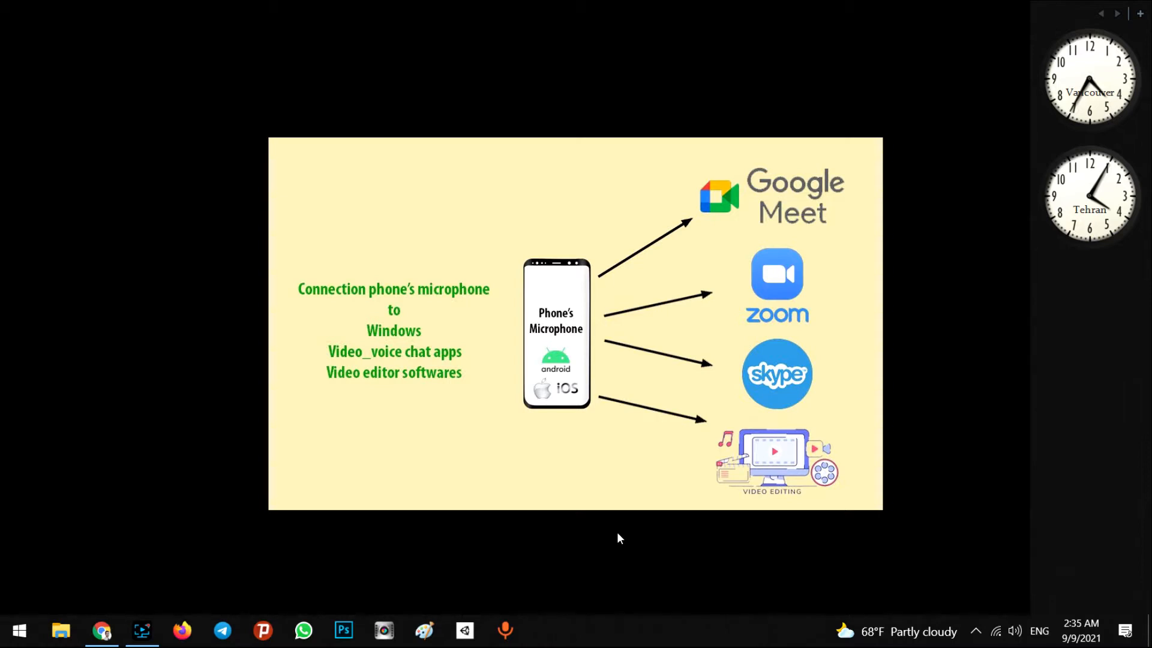
mouse_move(565, 517)
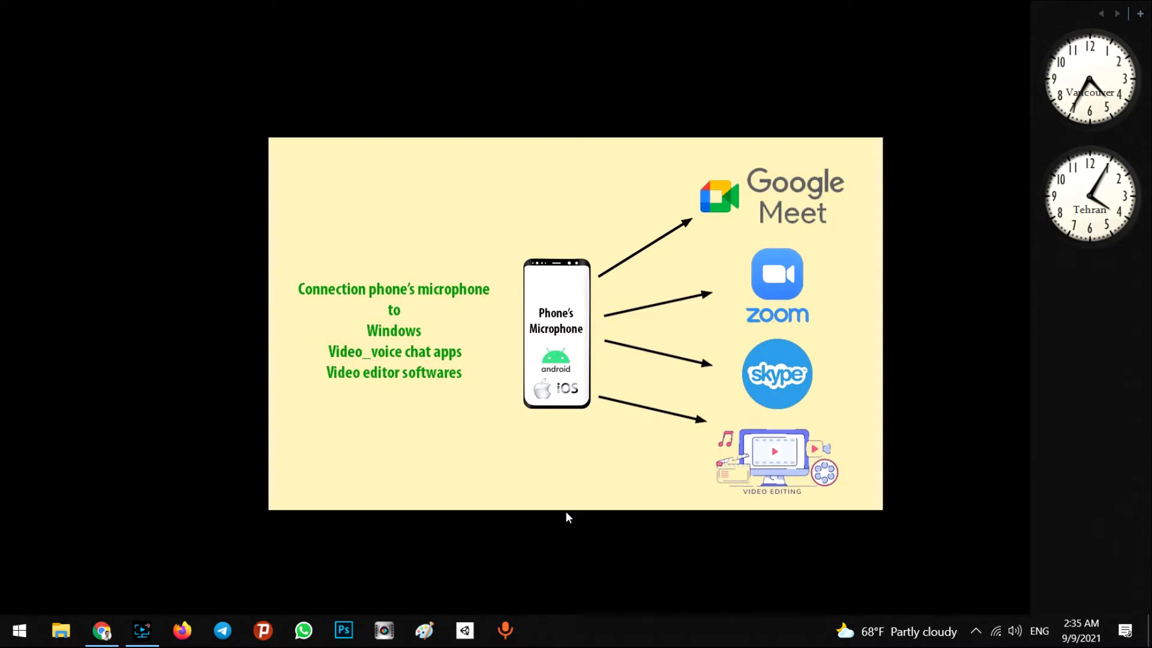
mouse_move(408, 392)
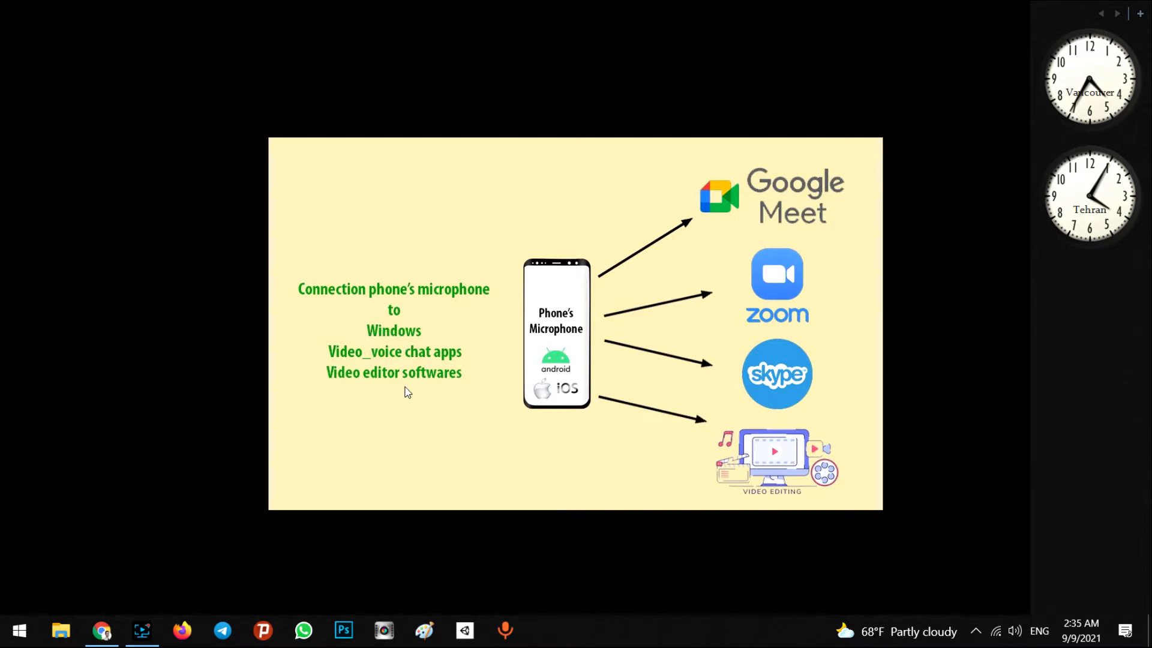
Show the wolicheng.com/womic page and scroll to section 2, Download and install
left_click(102, 630)
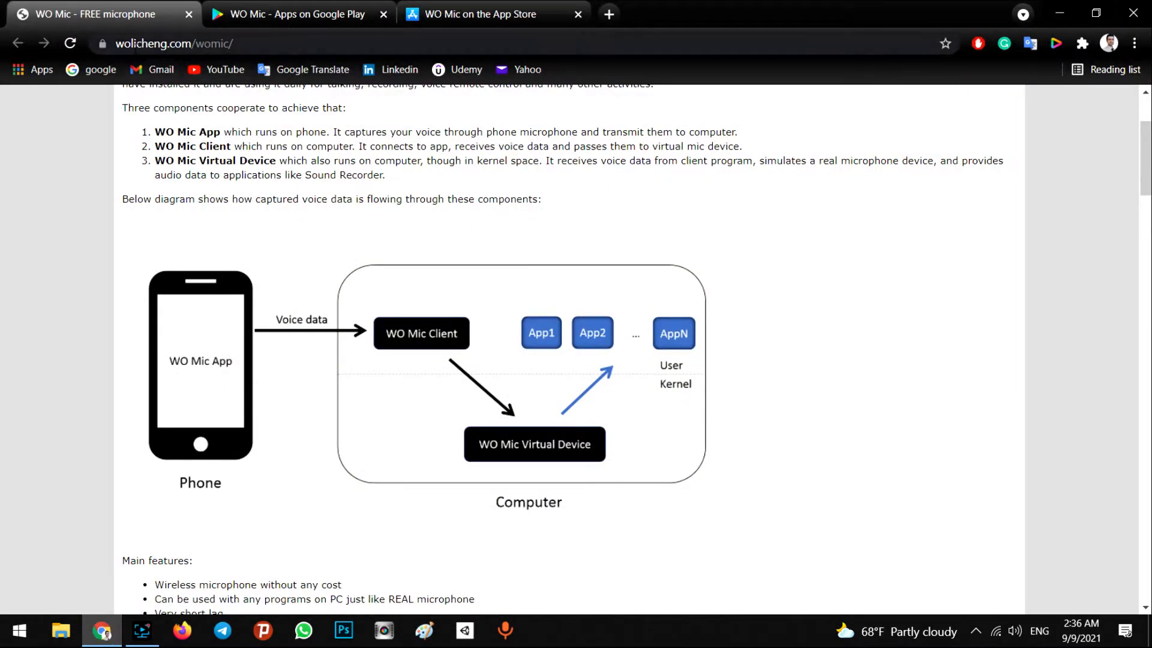
mouse_move(267, 96)
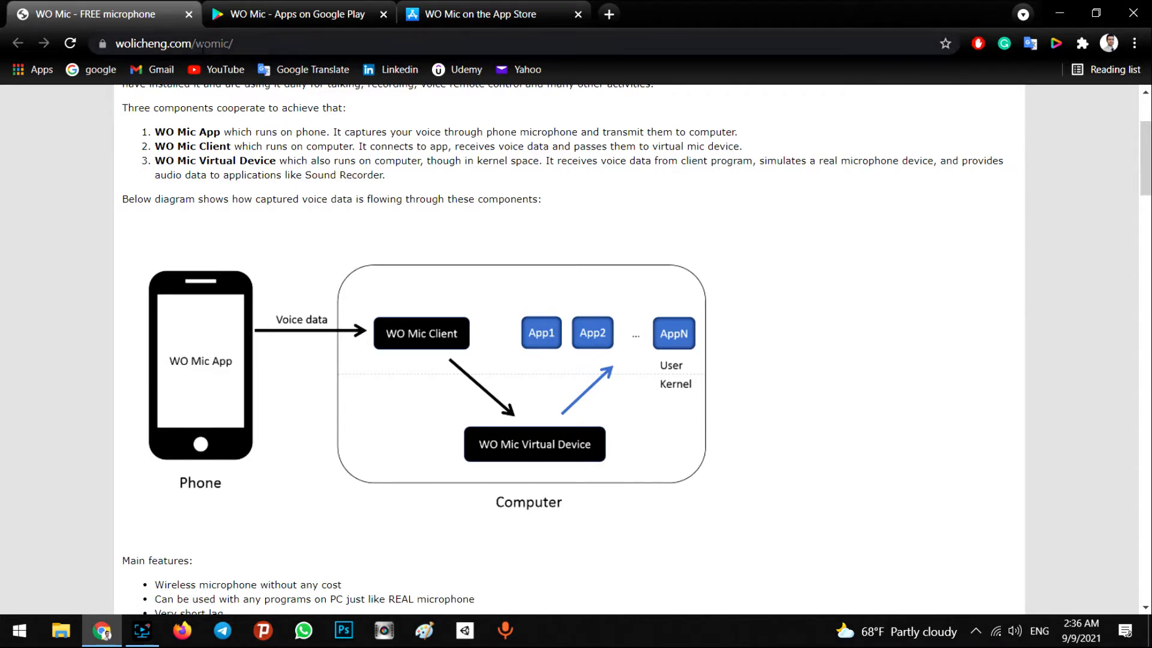
scroll("up", 3)
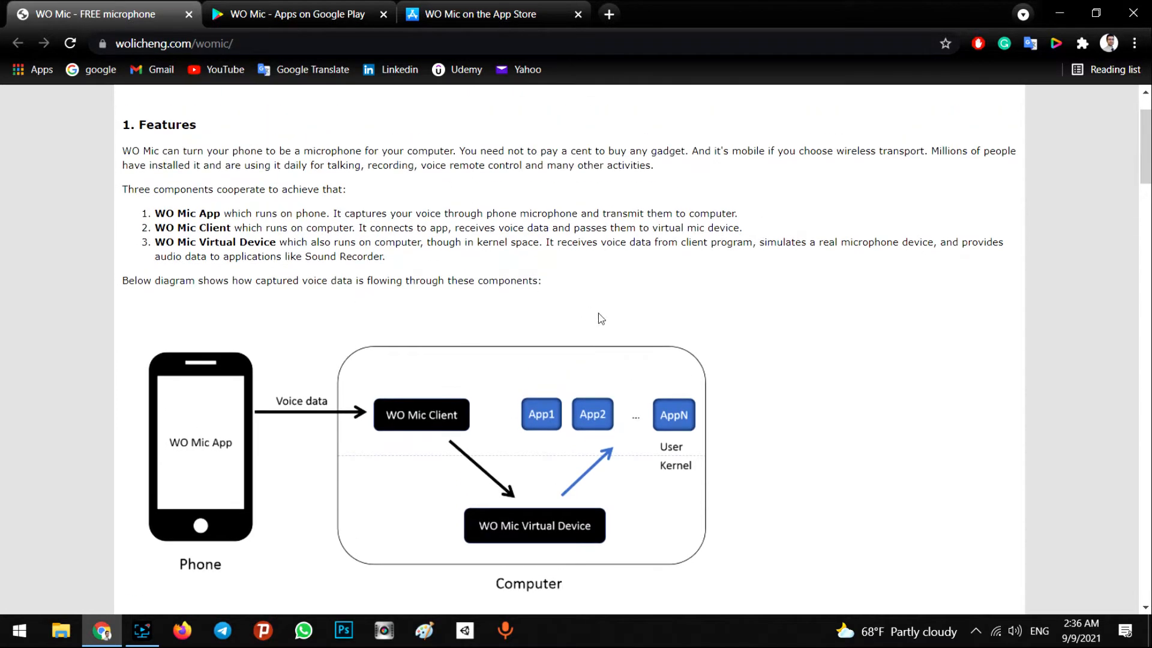
scroll("down", 3)
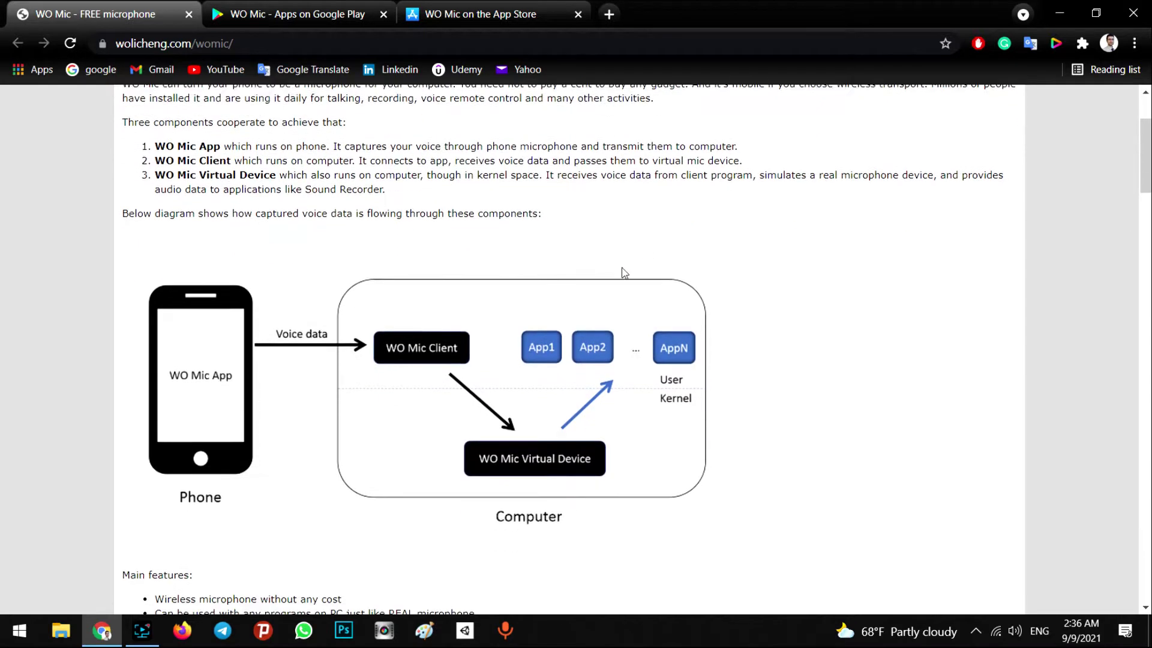
scroll("down", 3)
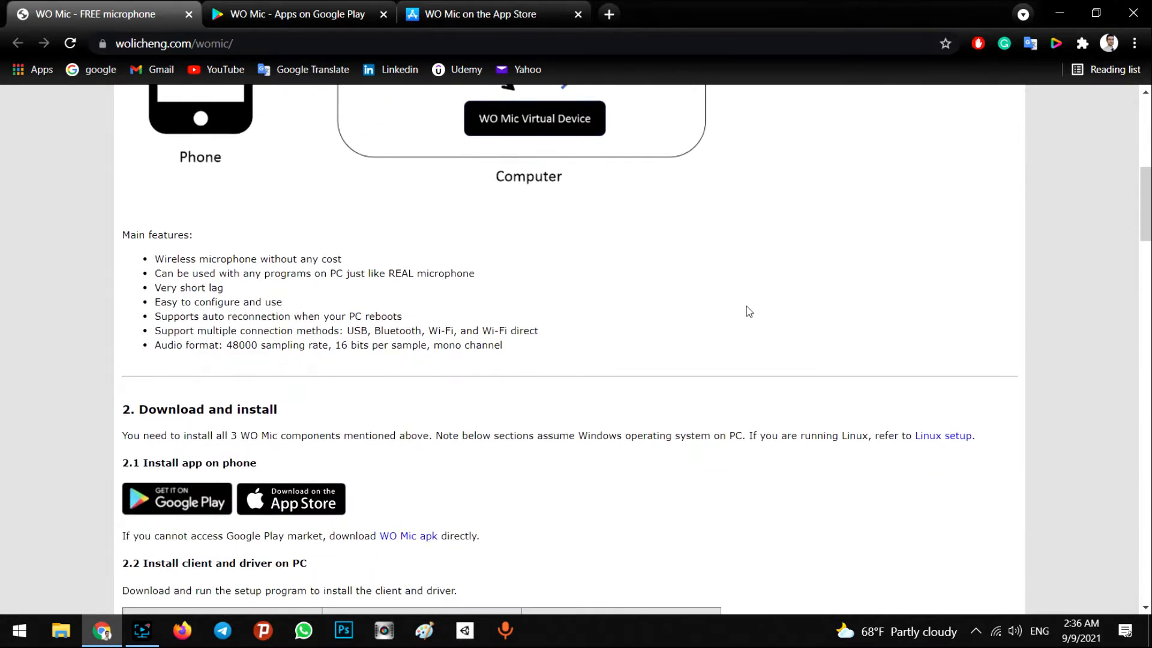
scroll("down", 3)
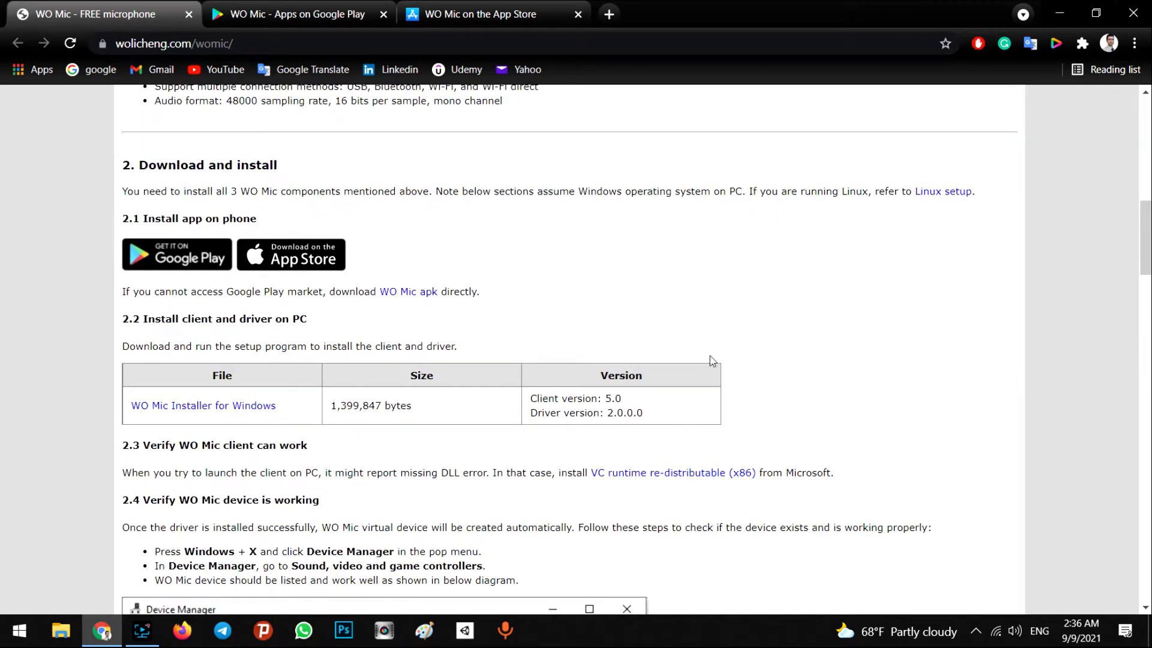
mouse_move(266, 381)
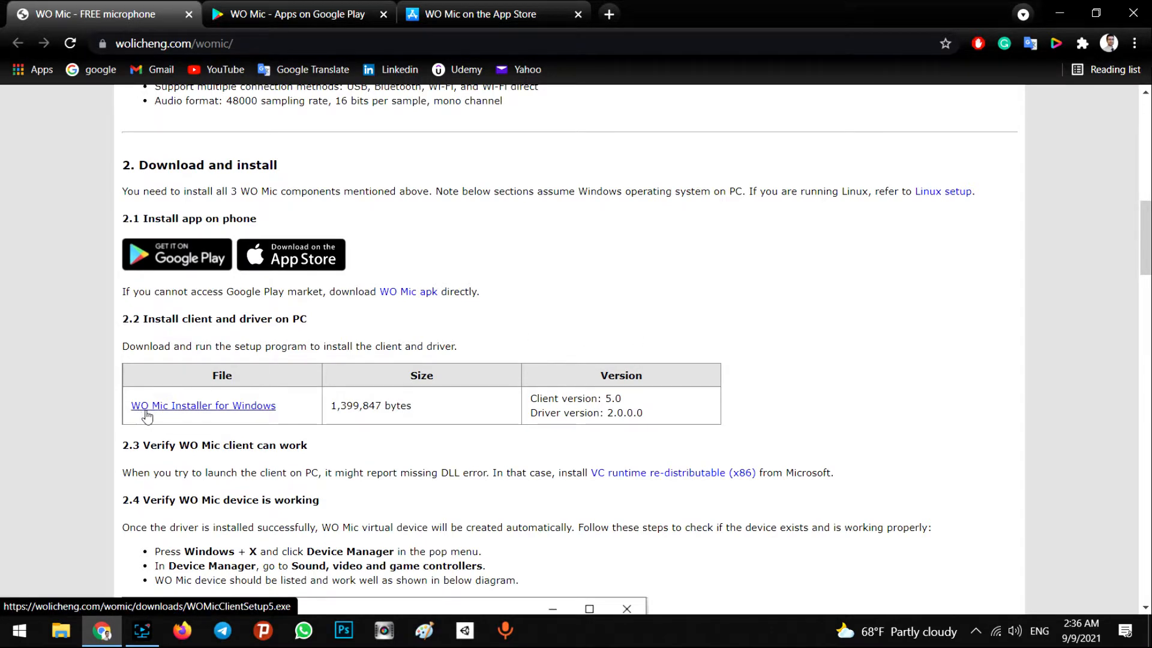
mouse_move(177, 418)
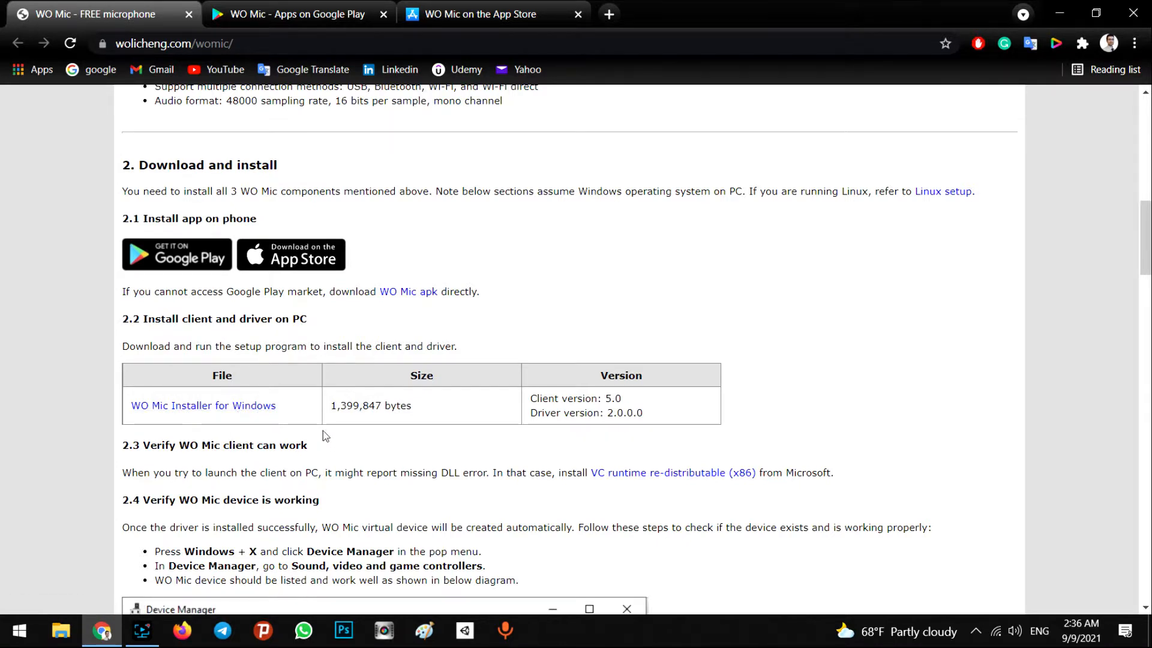
mouse_move(264, 194)
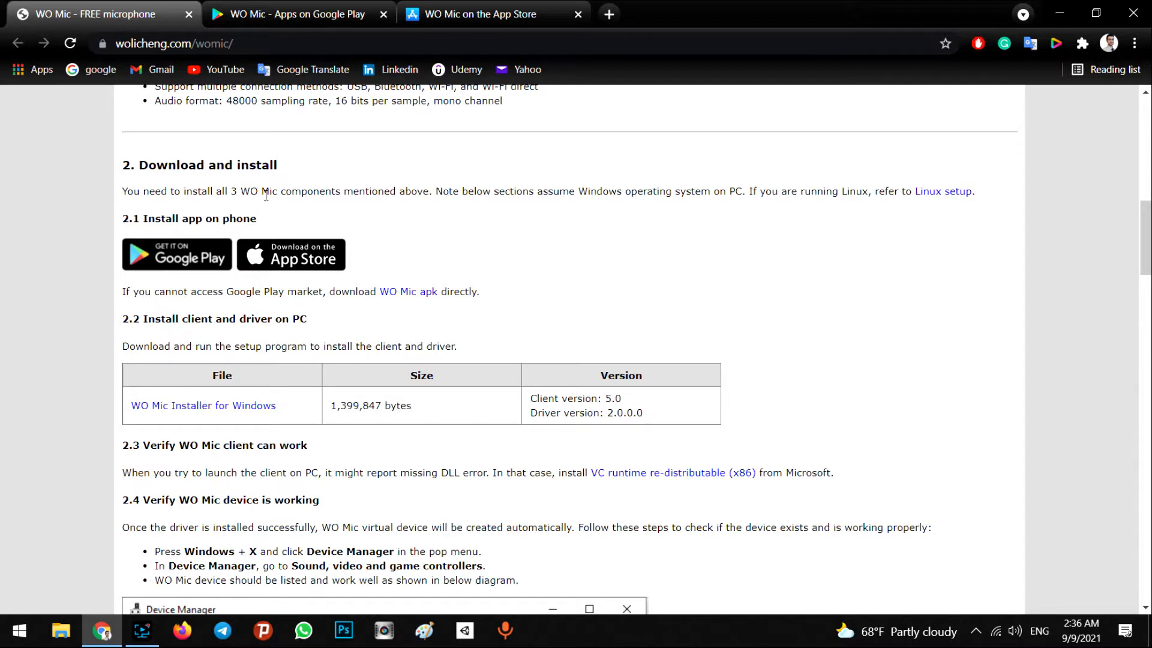
mouse_move(250, 216)
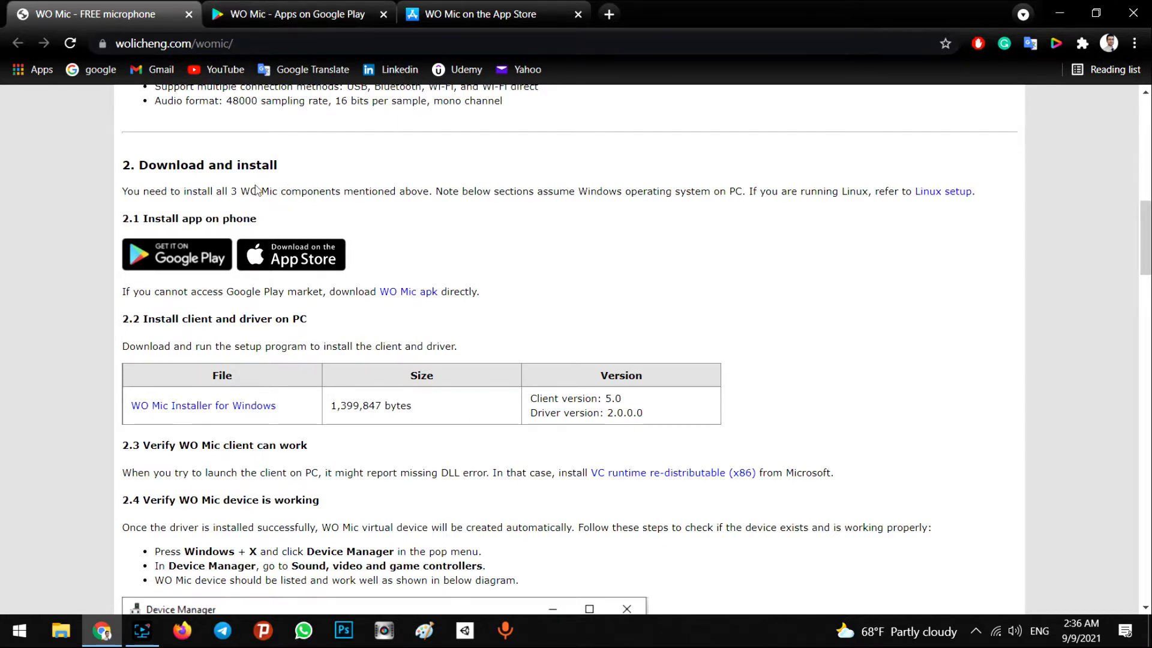
mouse_move(290, 254)
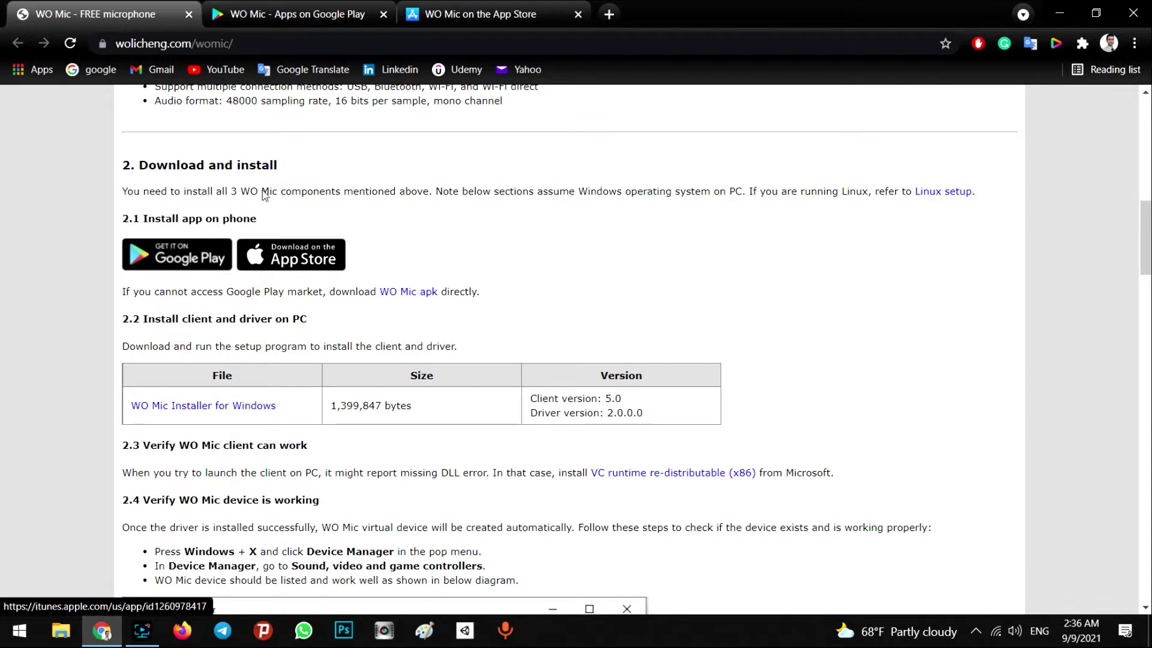
left_click(291, 15)
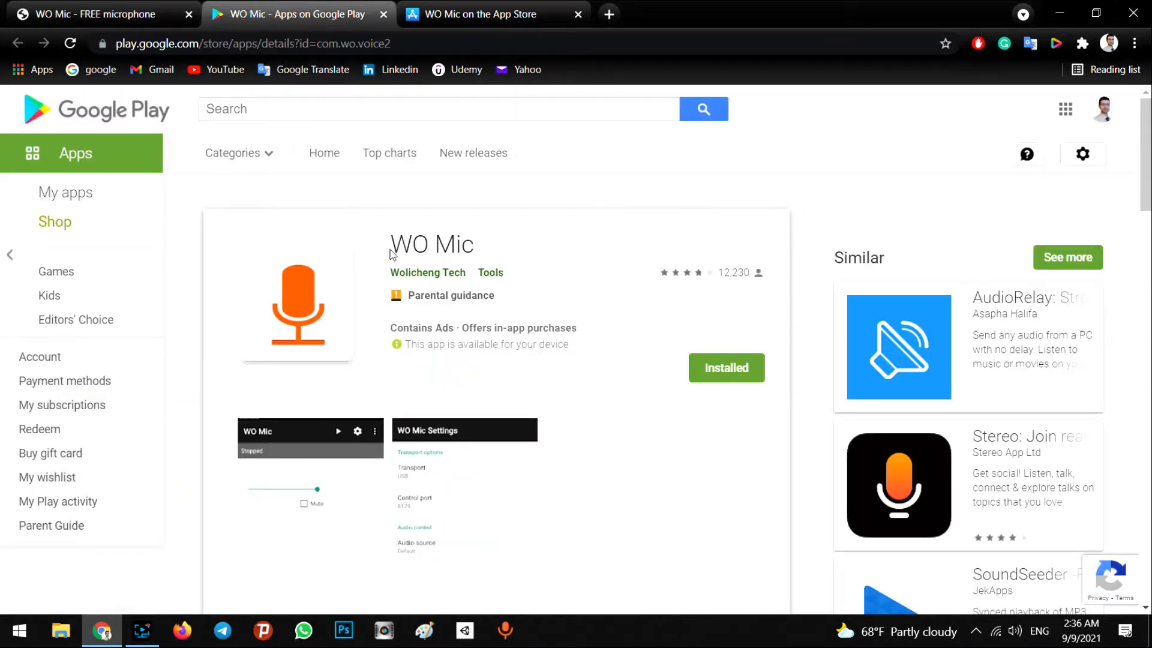
mouse_move(169, 348)
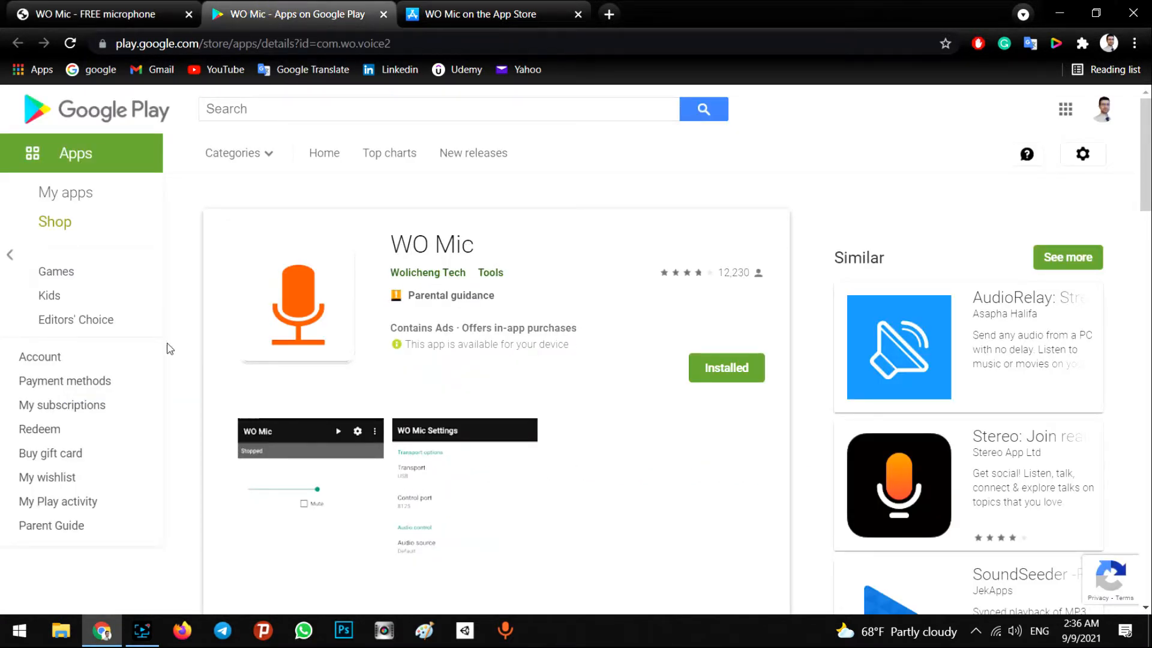
scroll("down", 3)
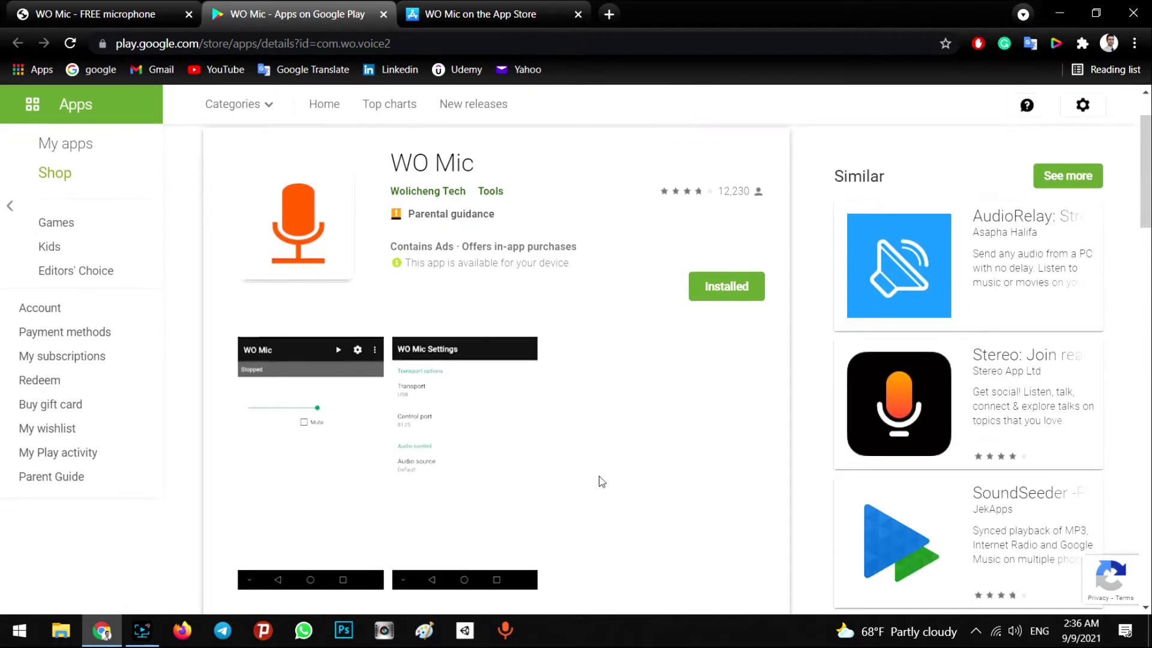
left_click(493, 14)
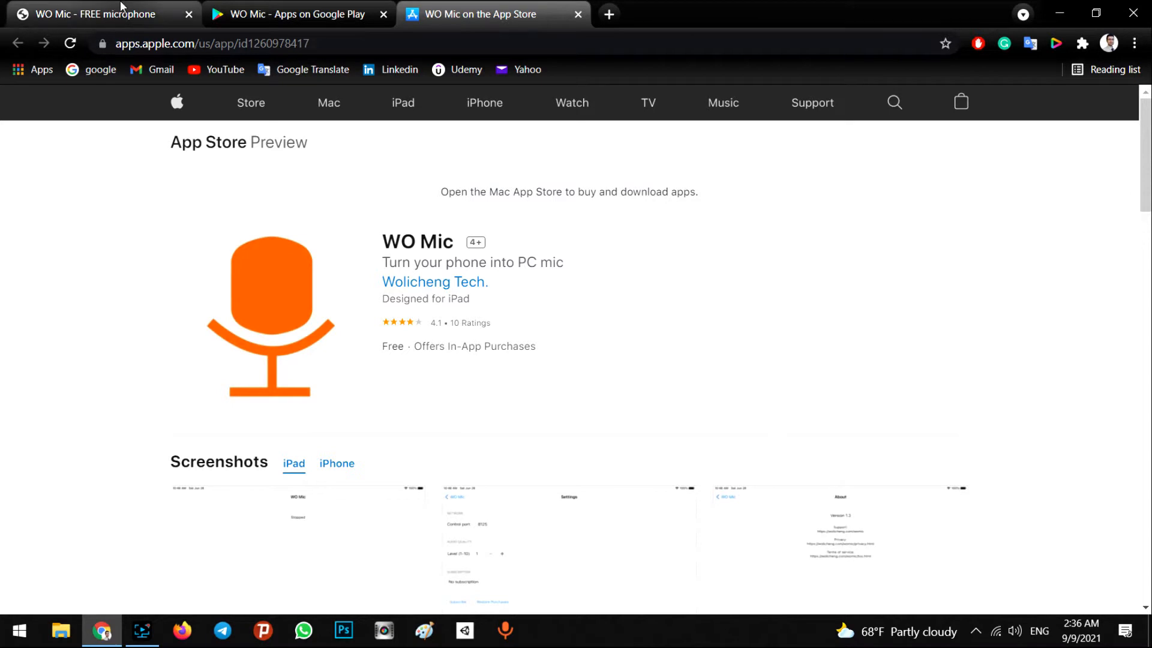
left_click(94, 15)
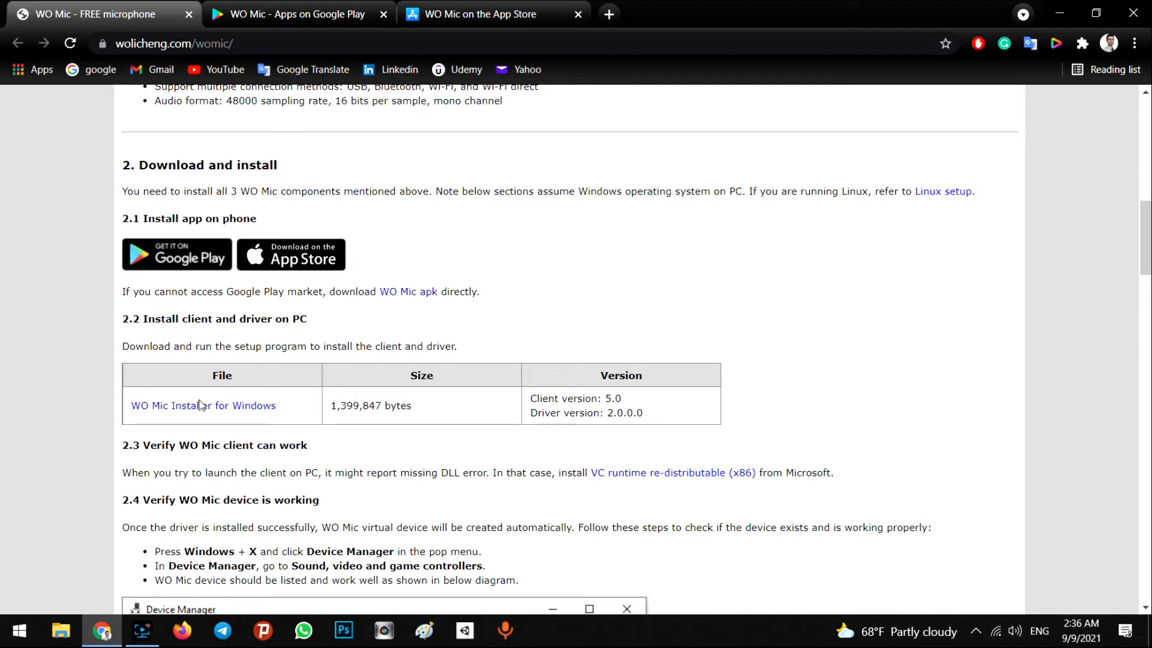
mouse_move(370, 444)
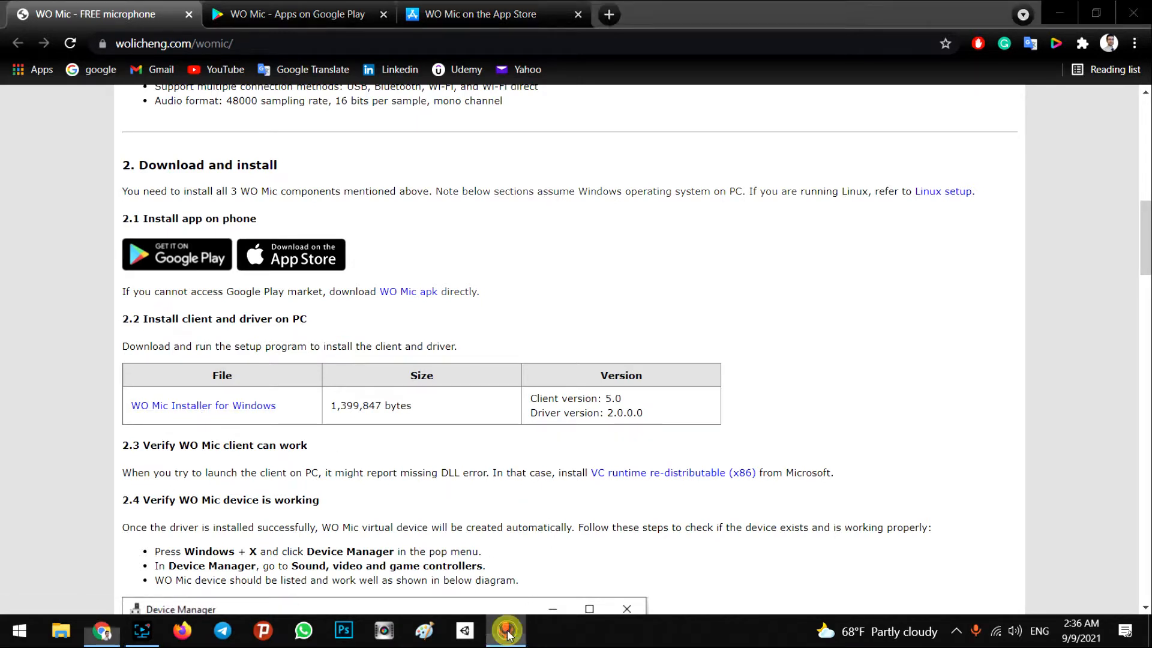
Bring up the disconnected PC client and glance through its Options menu without changes
left_click(506, 630)
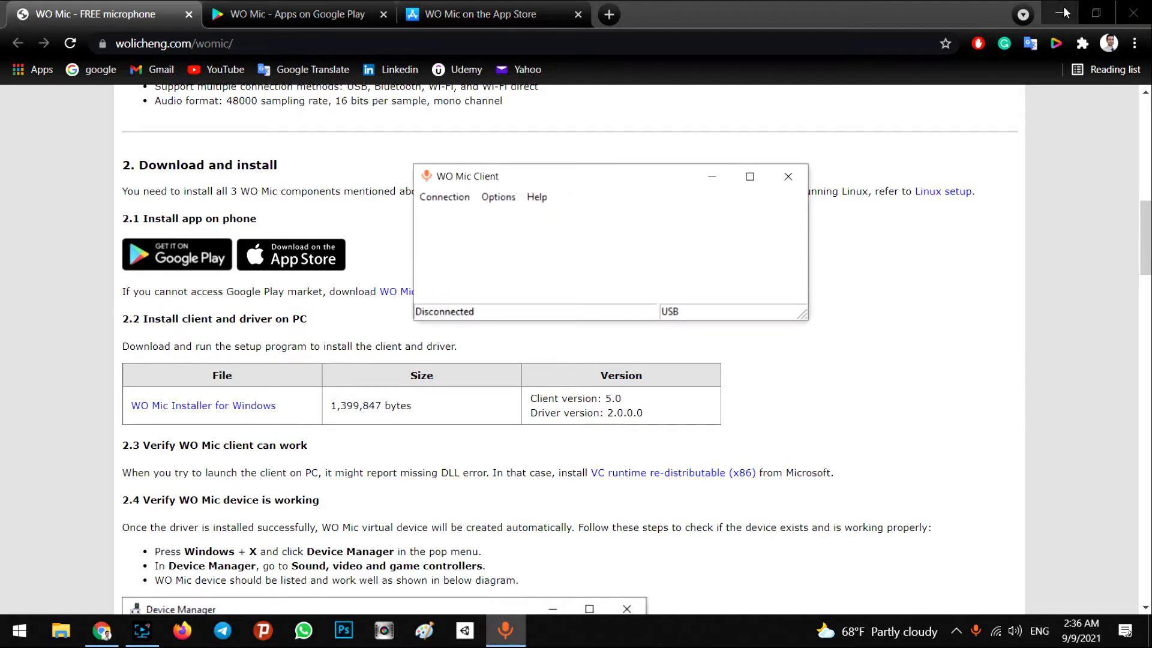
mouse_move(565, 224)
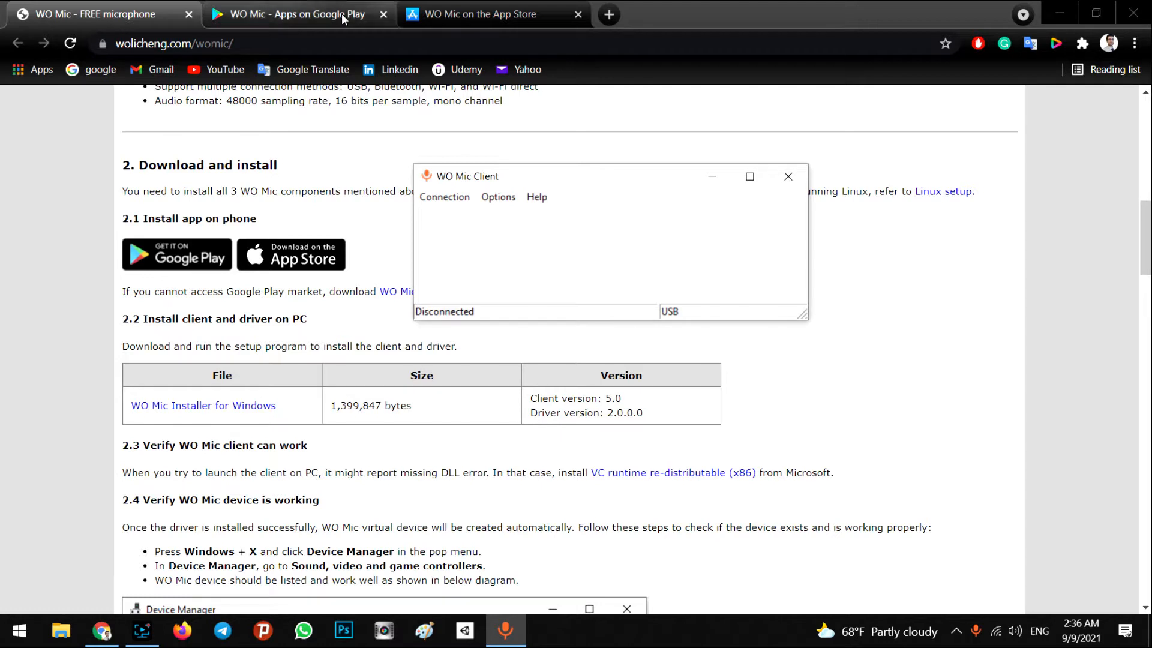
mouse_move(606, 183)
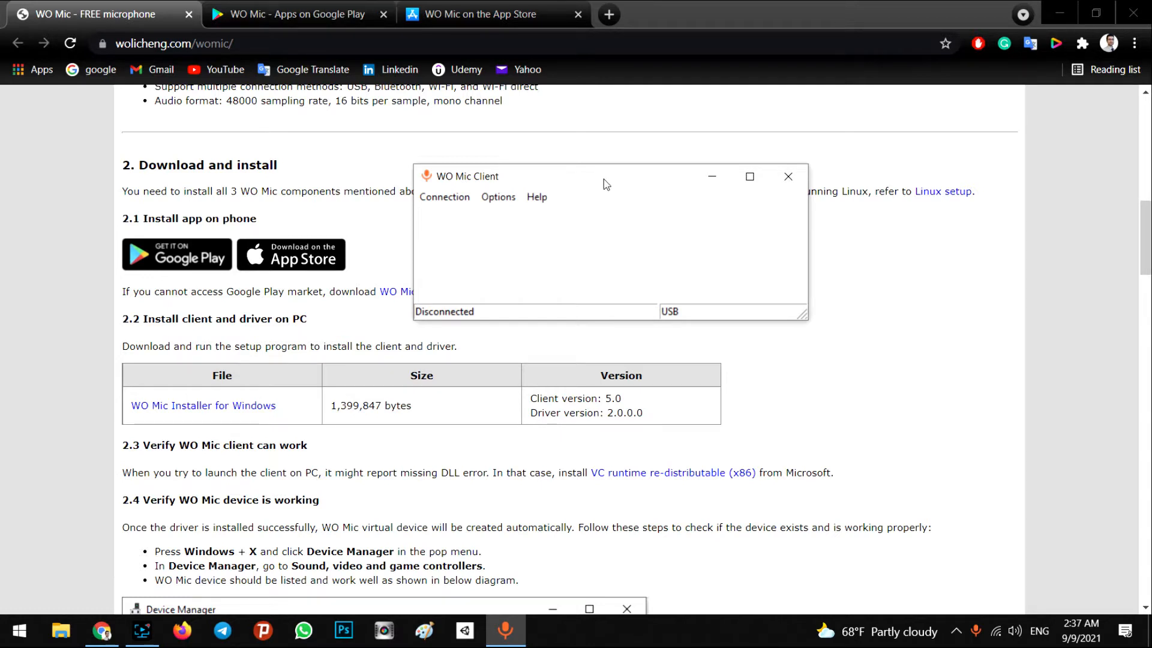
mouse_move(538, 373)
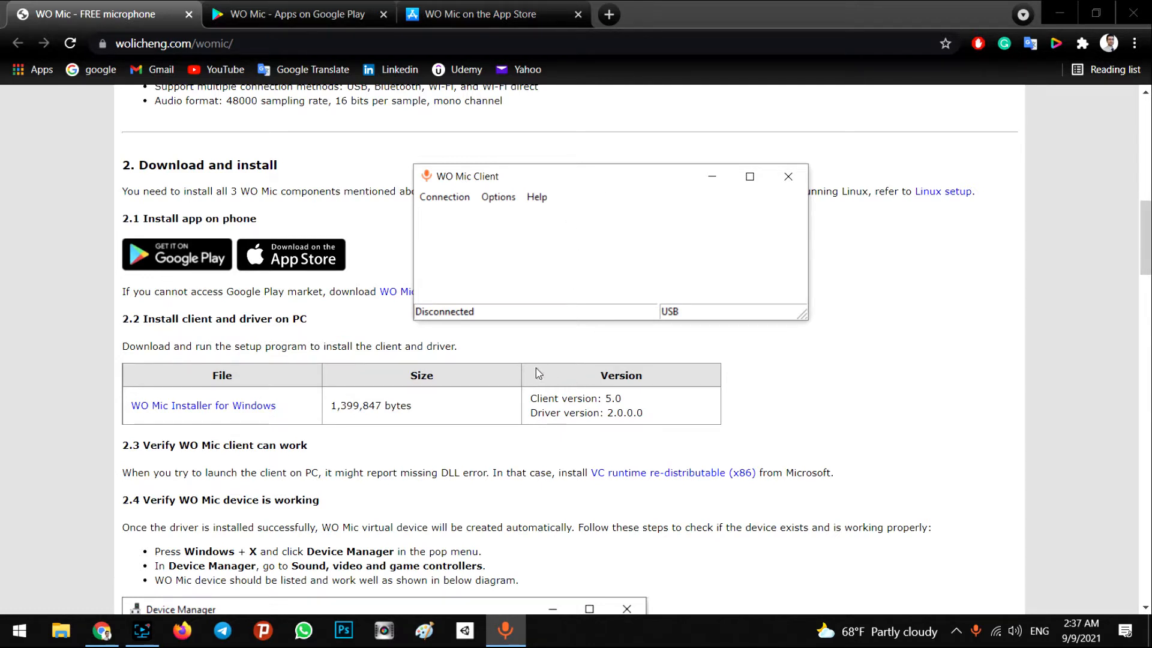
mouse_move(524, 369)
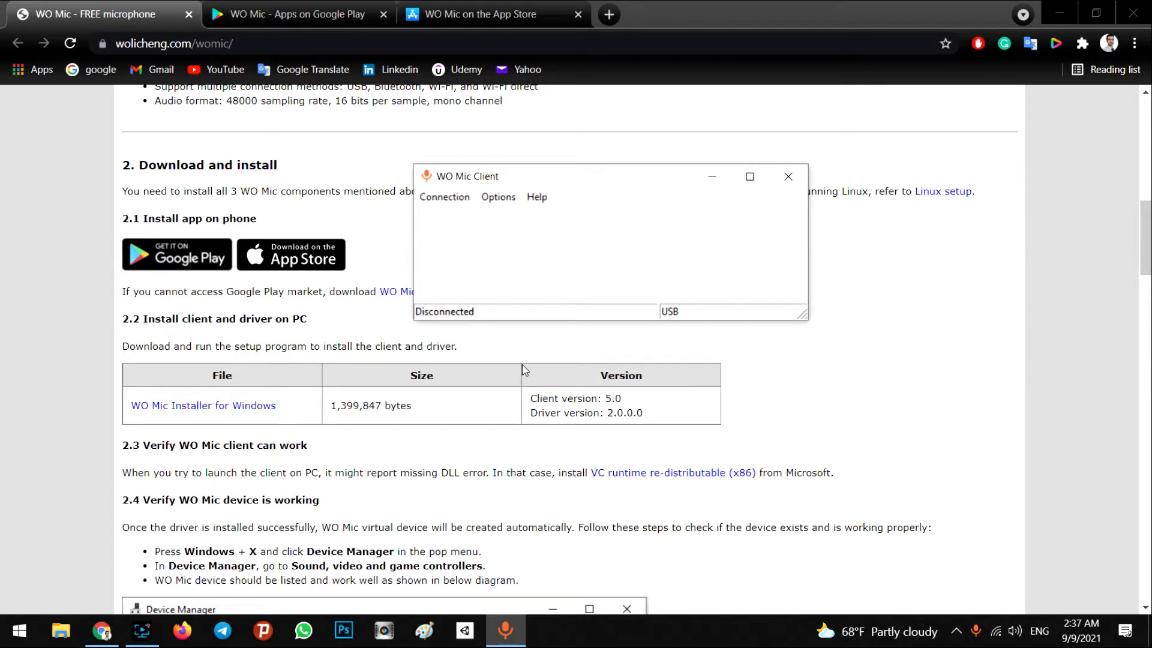
mouse_move(315, 277)
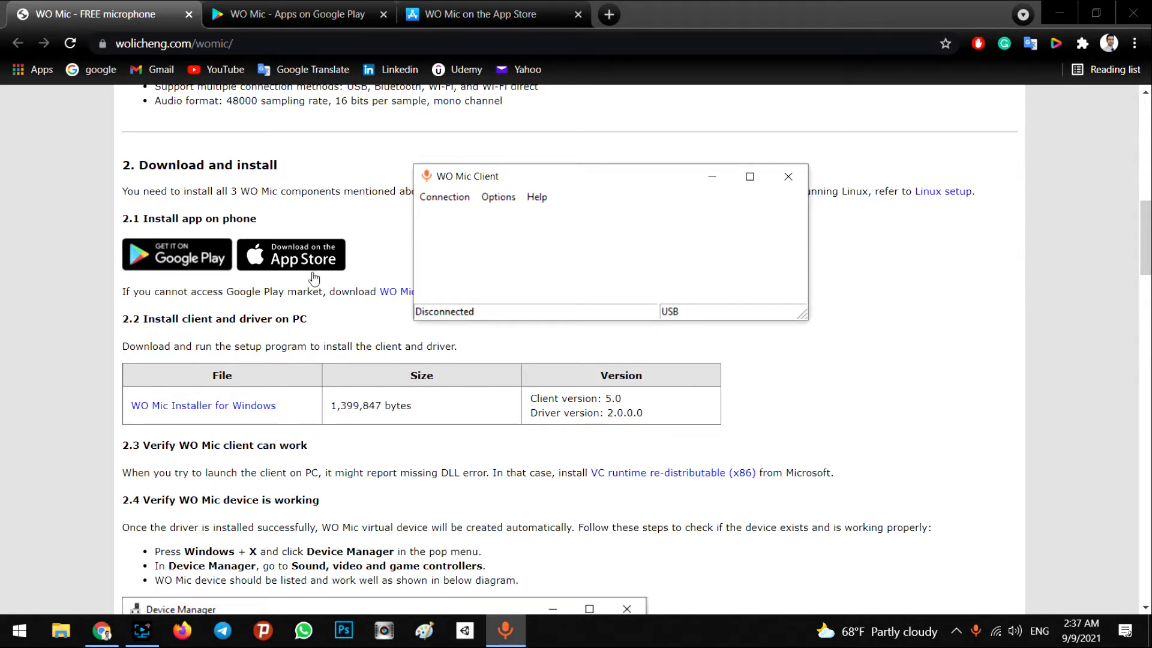
mouse_move(498, 196)
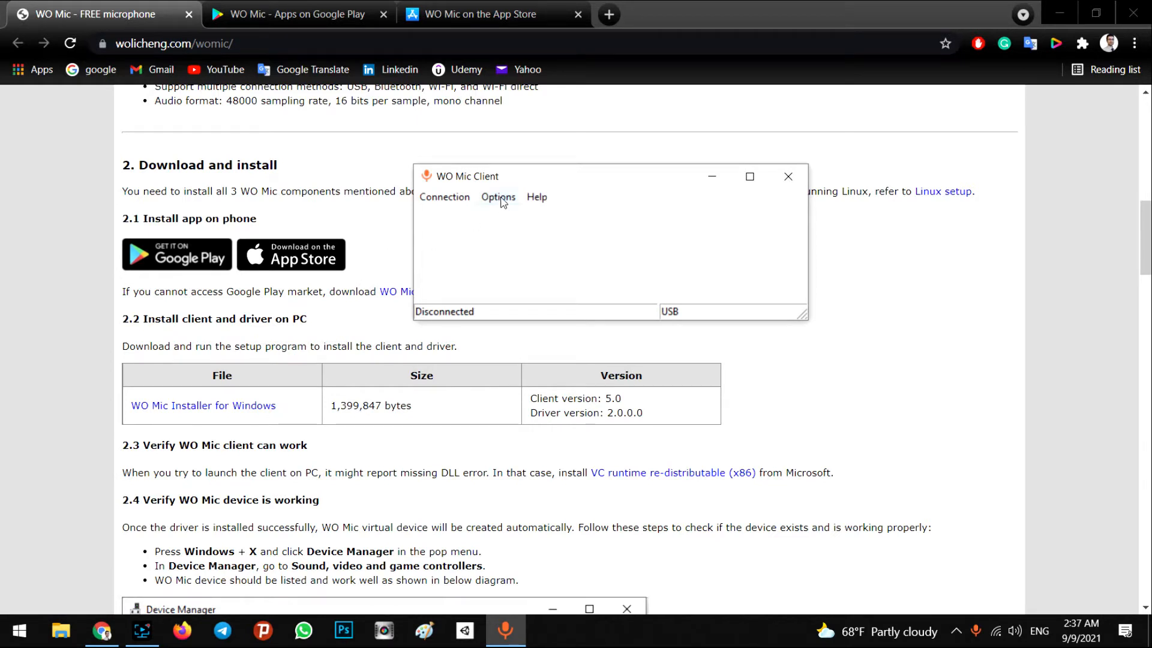
left_click(497, 197)
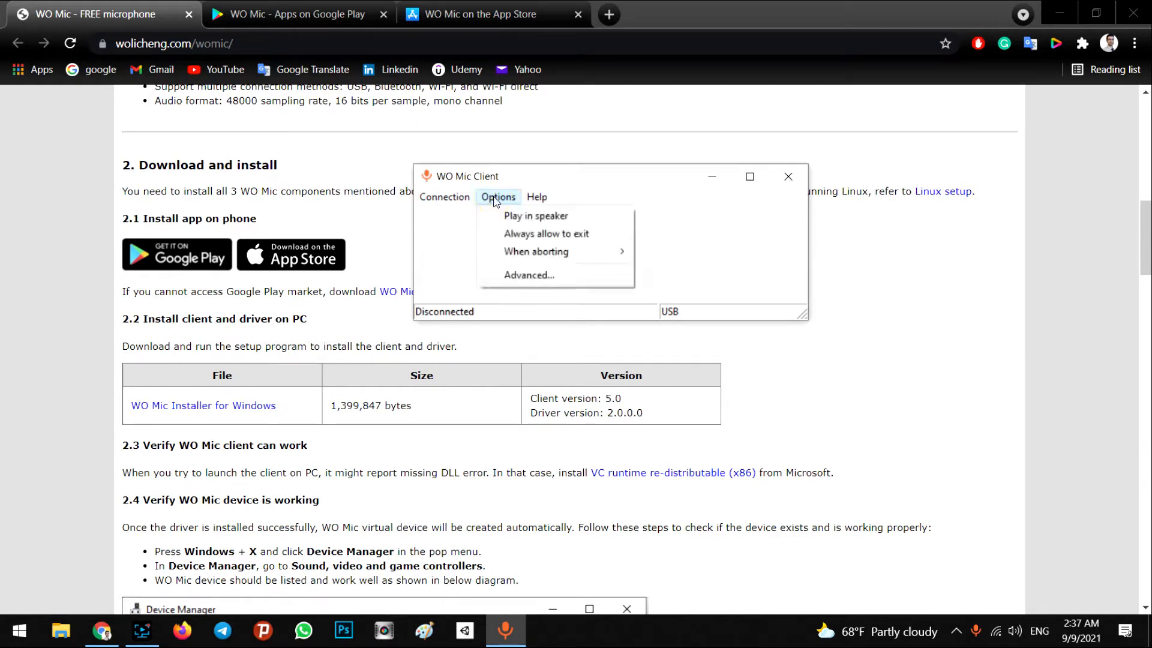
left_click(497, 196)
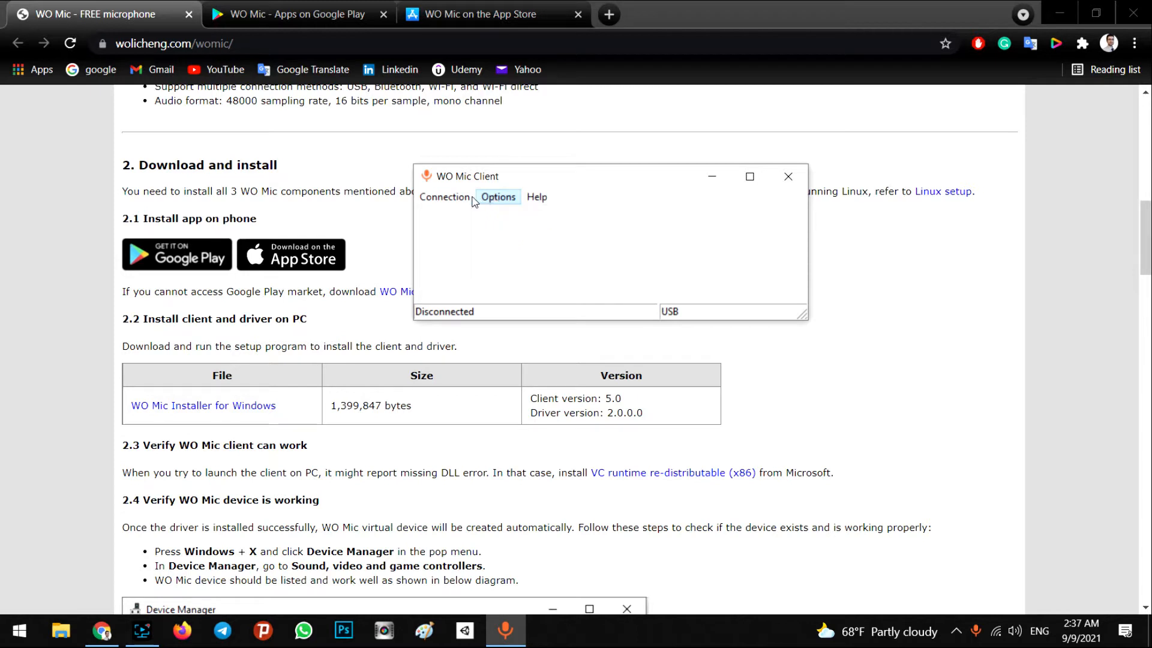
Start Connection > Connect with USB left as the transport type
left_click(444, 196)
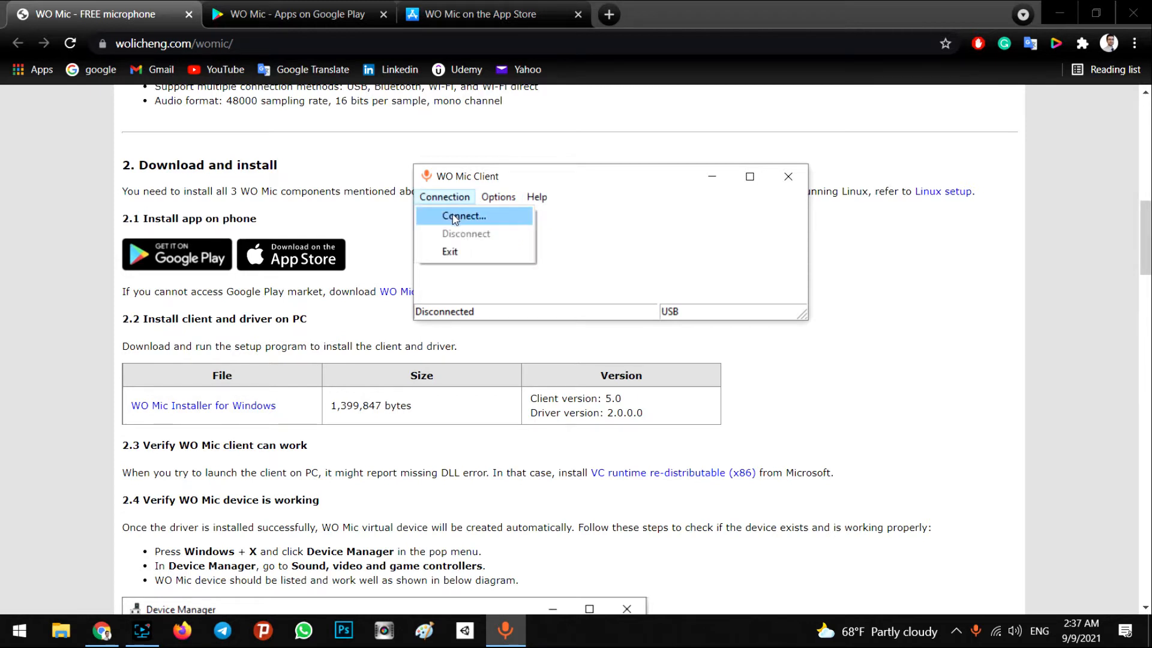
left_click(463, 214)
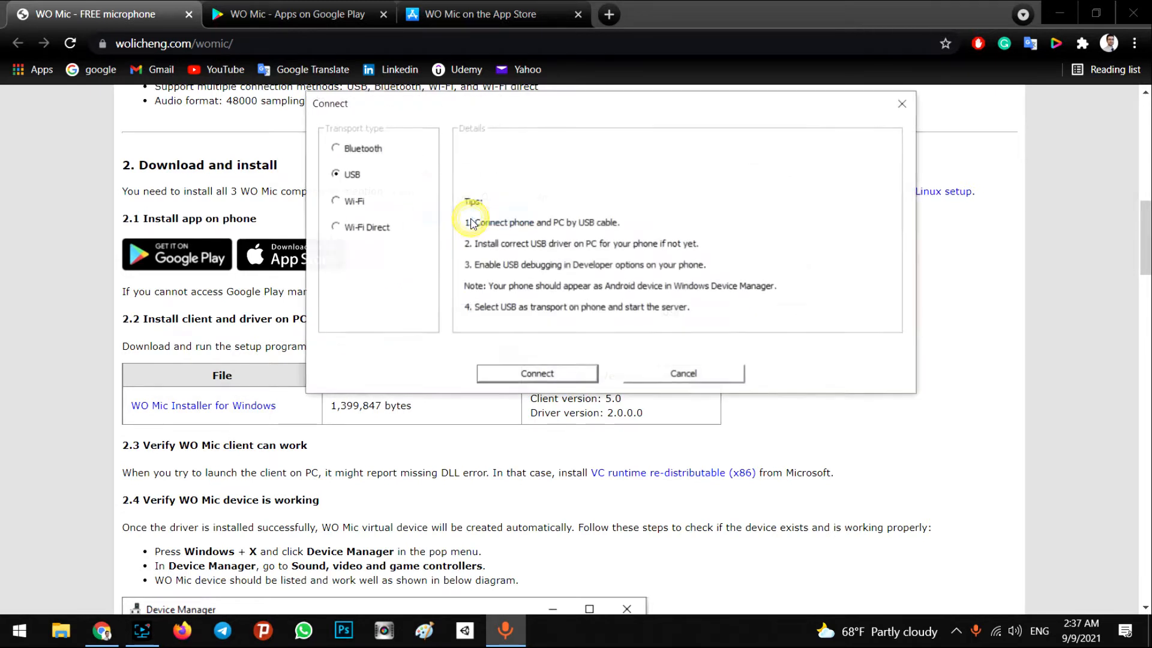
mouse_move(357, 188)
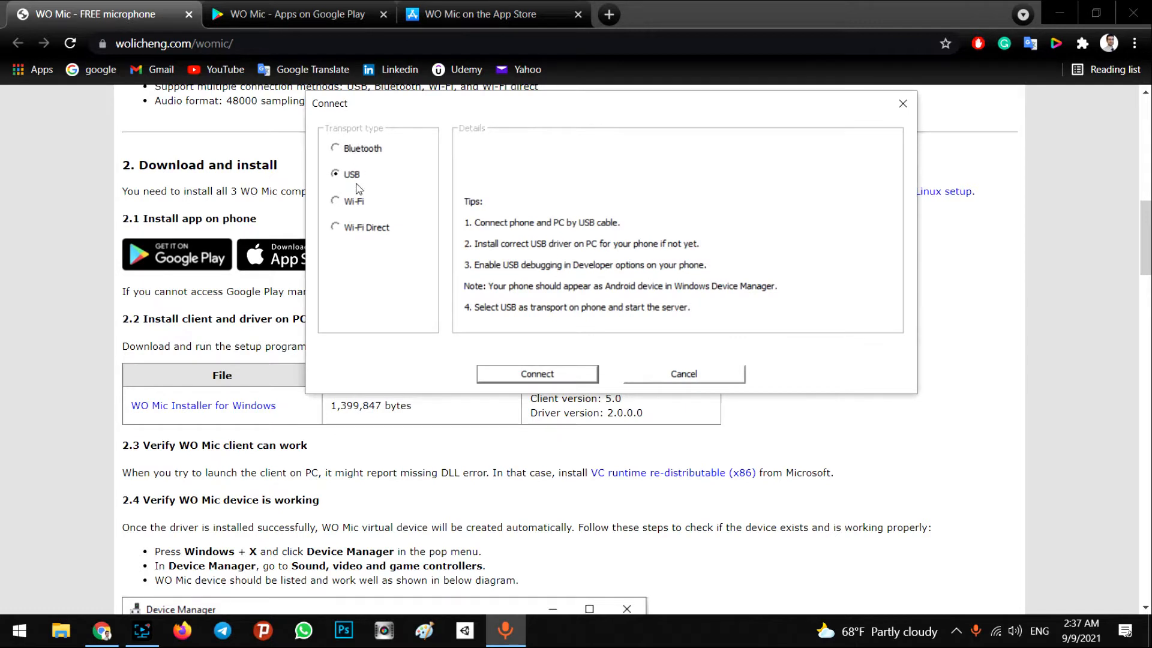
mouse_move(359, 149)
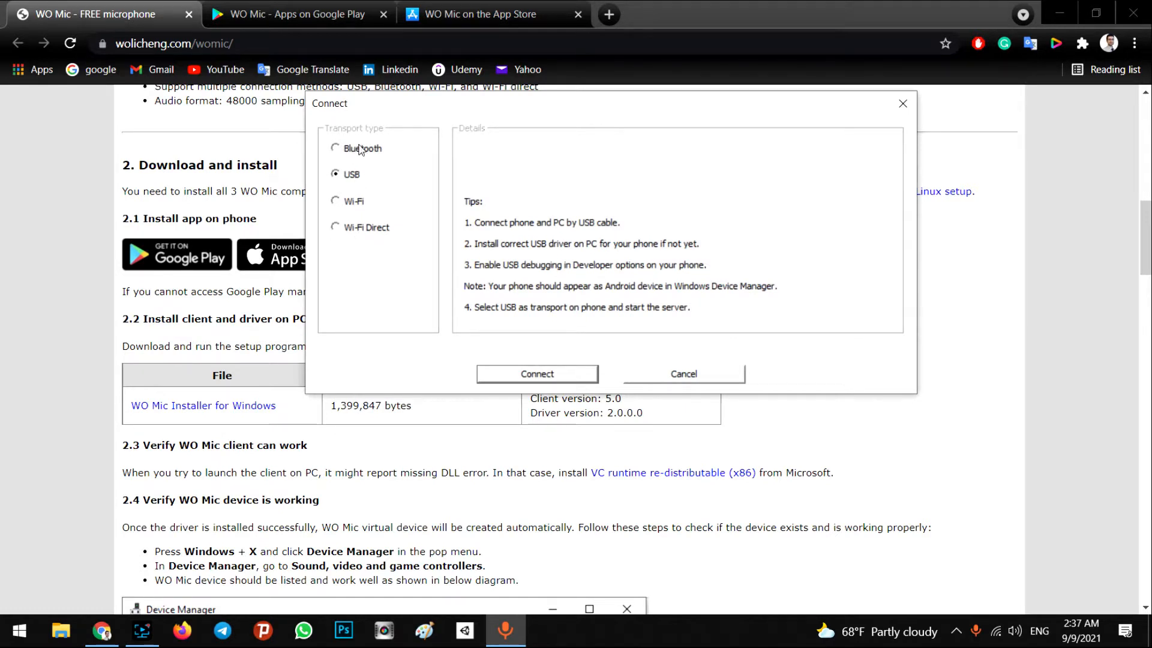
mouse_move(357, 207)
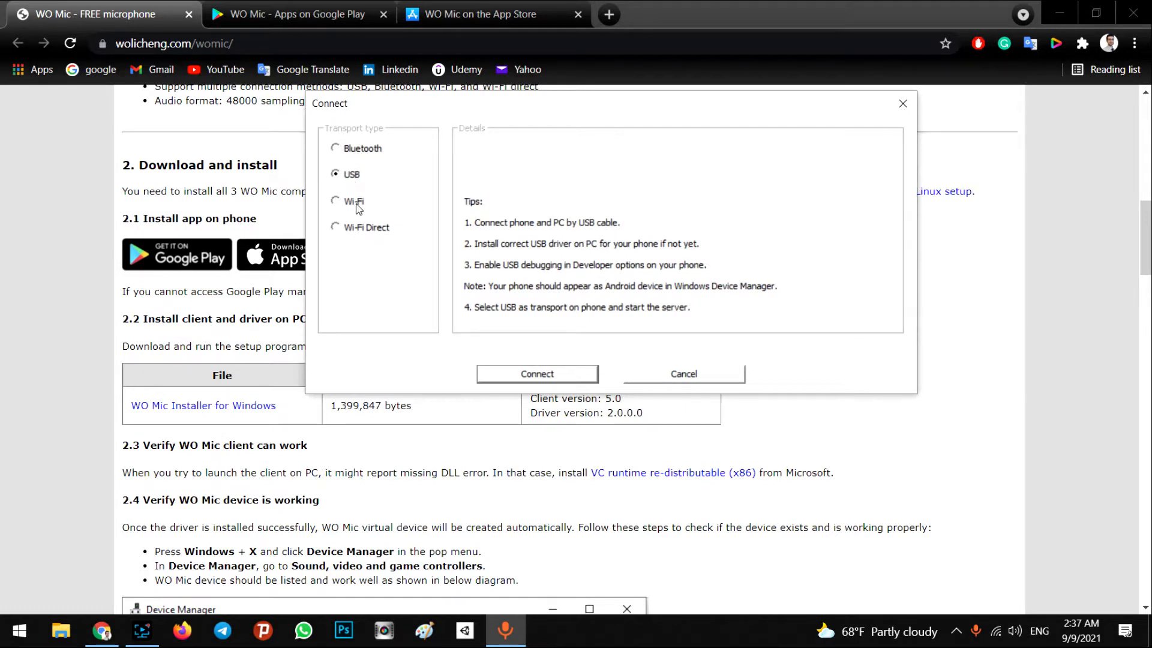
mouse_move(358, 240)
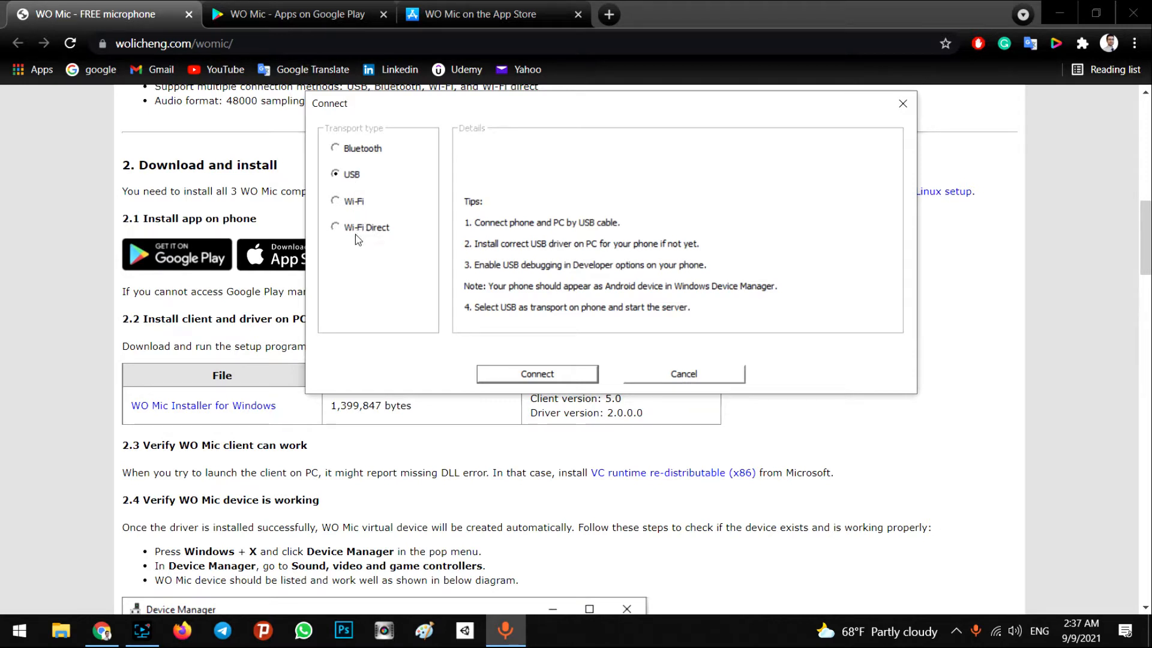
mouse_move(352, 205)
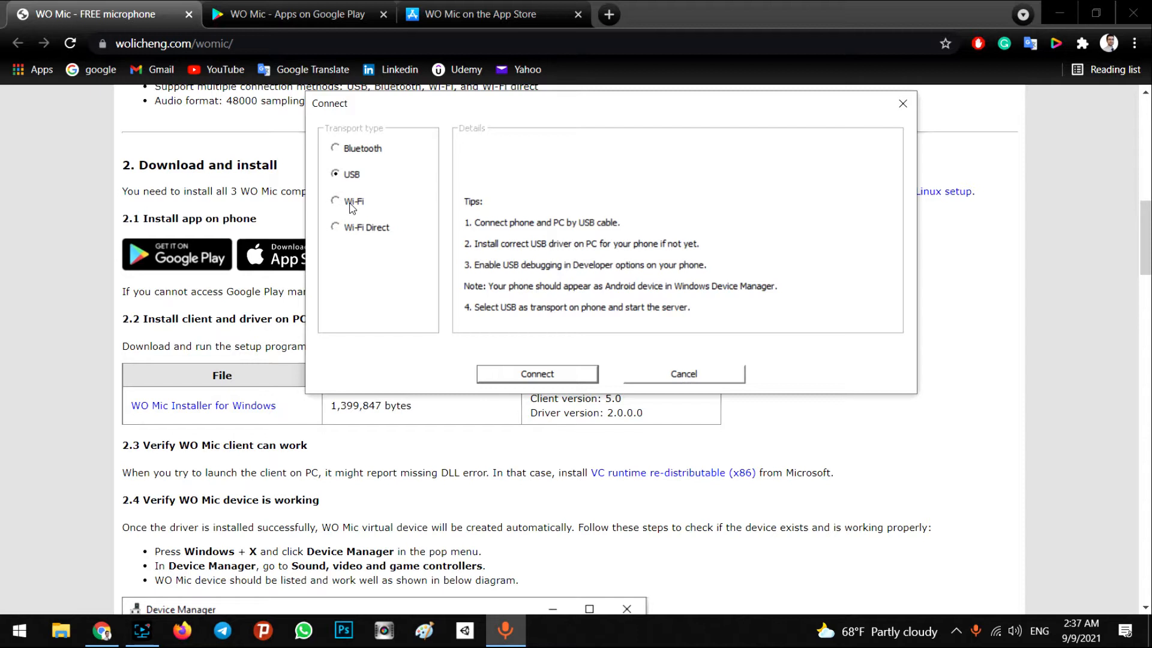
mouse_move(361, 235)
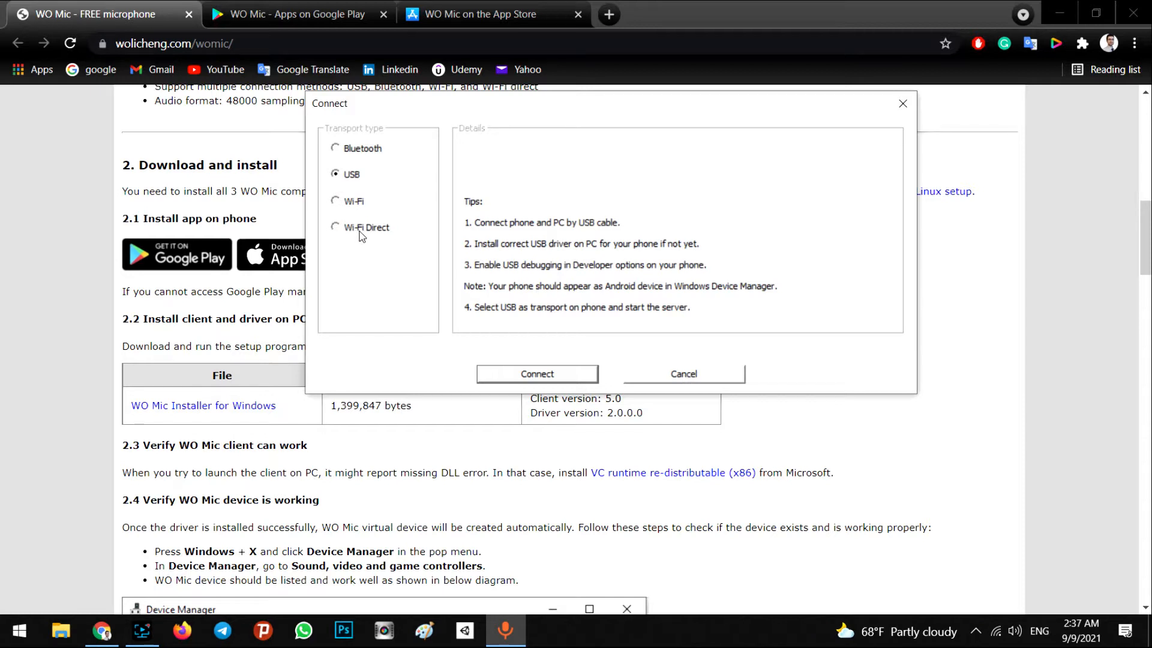
mouse_move(362, 248)
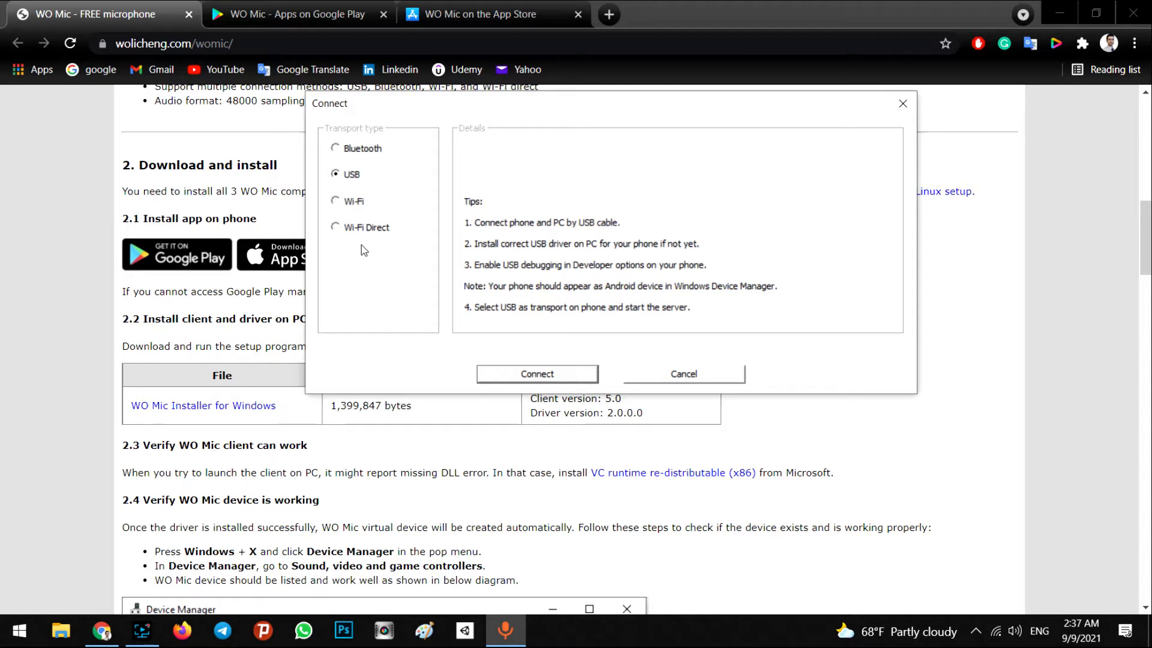
mouse_move(411, 244)
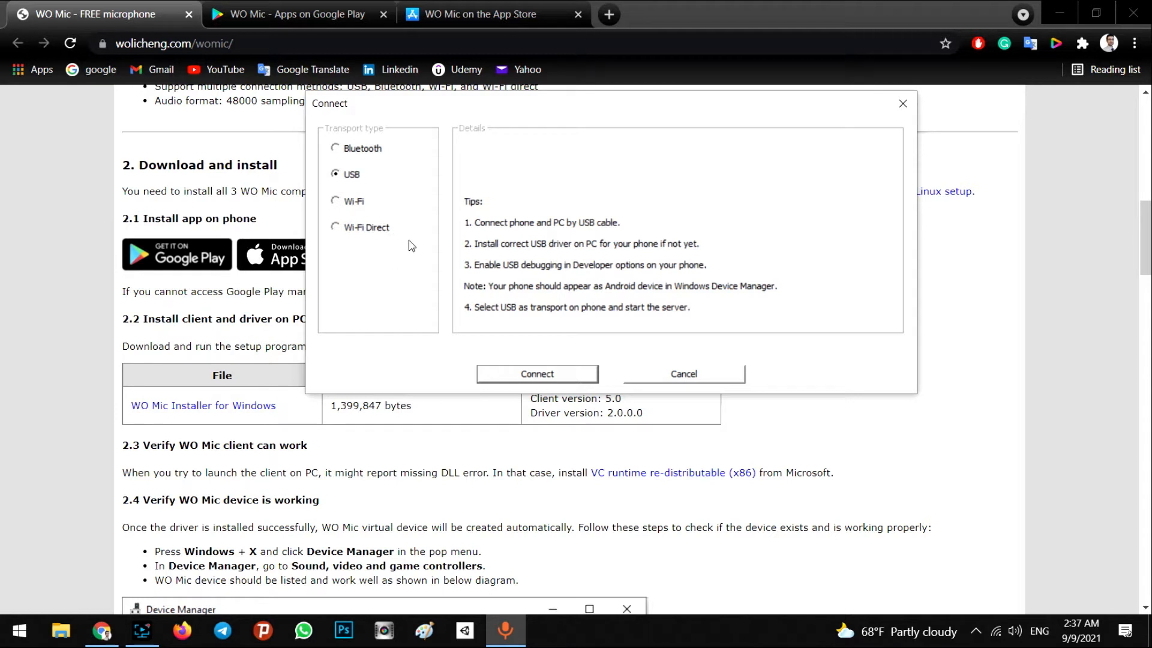
mouse_move(441, 217)
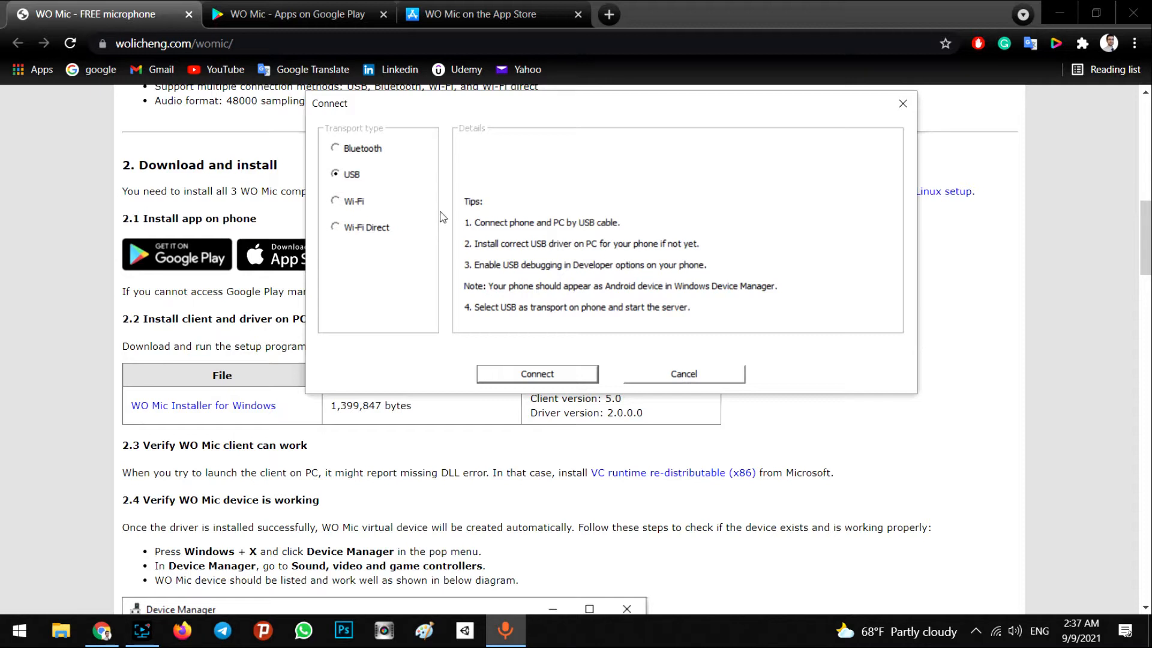
mouse_move(353, 31)
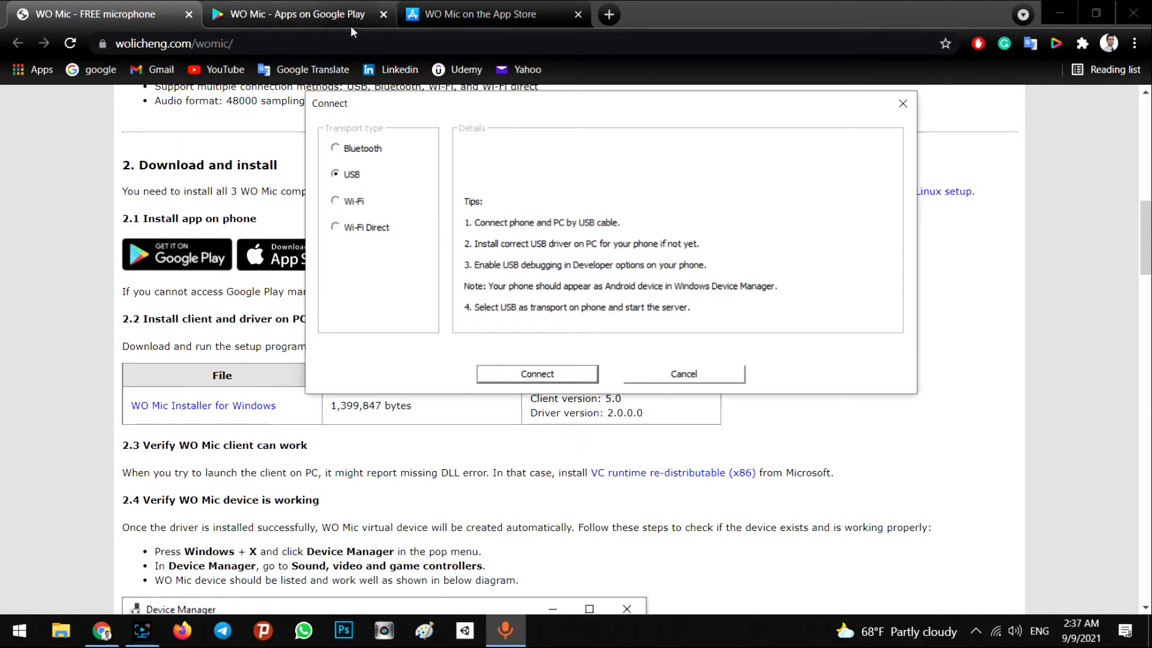
mouse_move(444, 242)
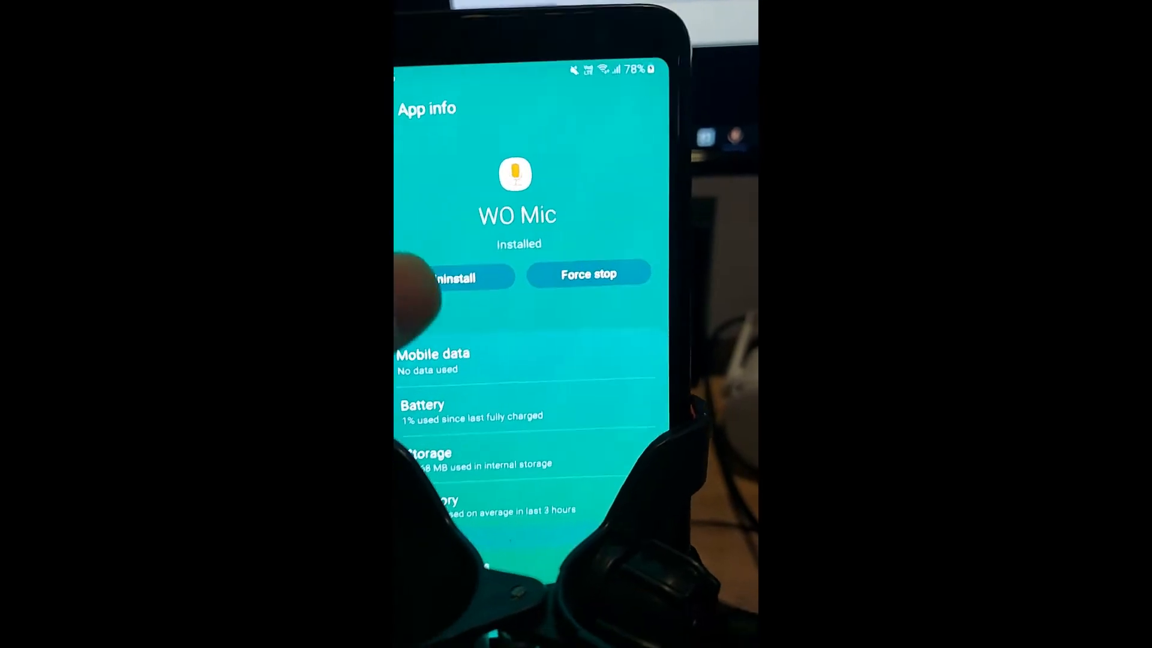
Grant WO Mic the Location and Microphone permissions in Android app settings
scroll("down", 3)
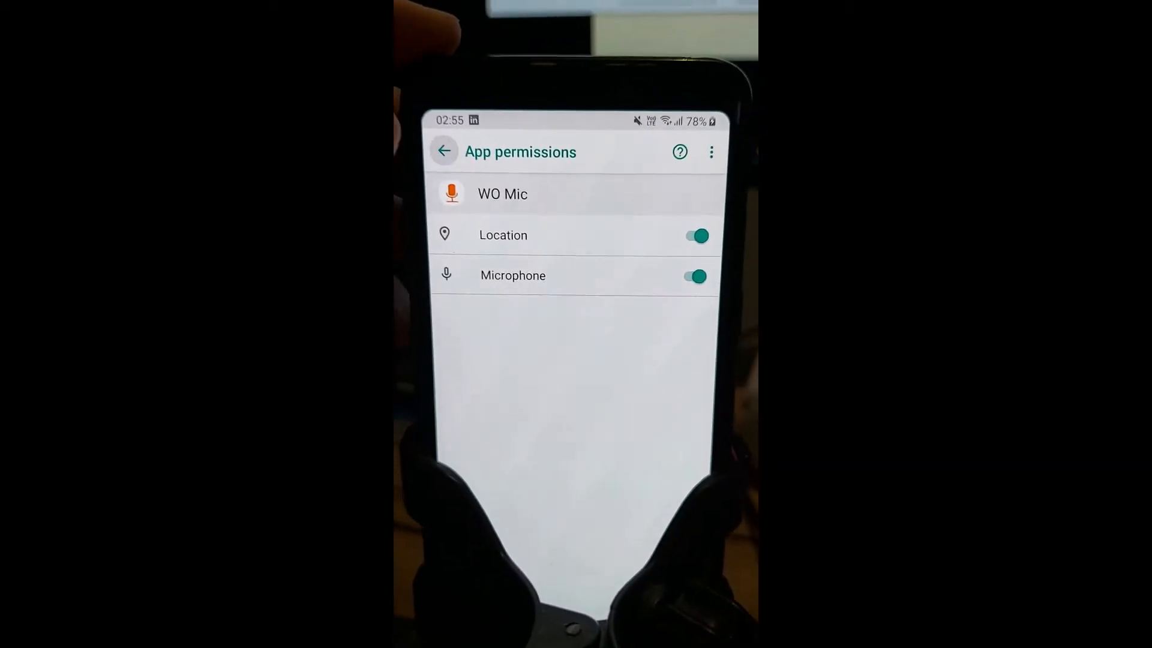
left_click(444, 151)
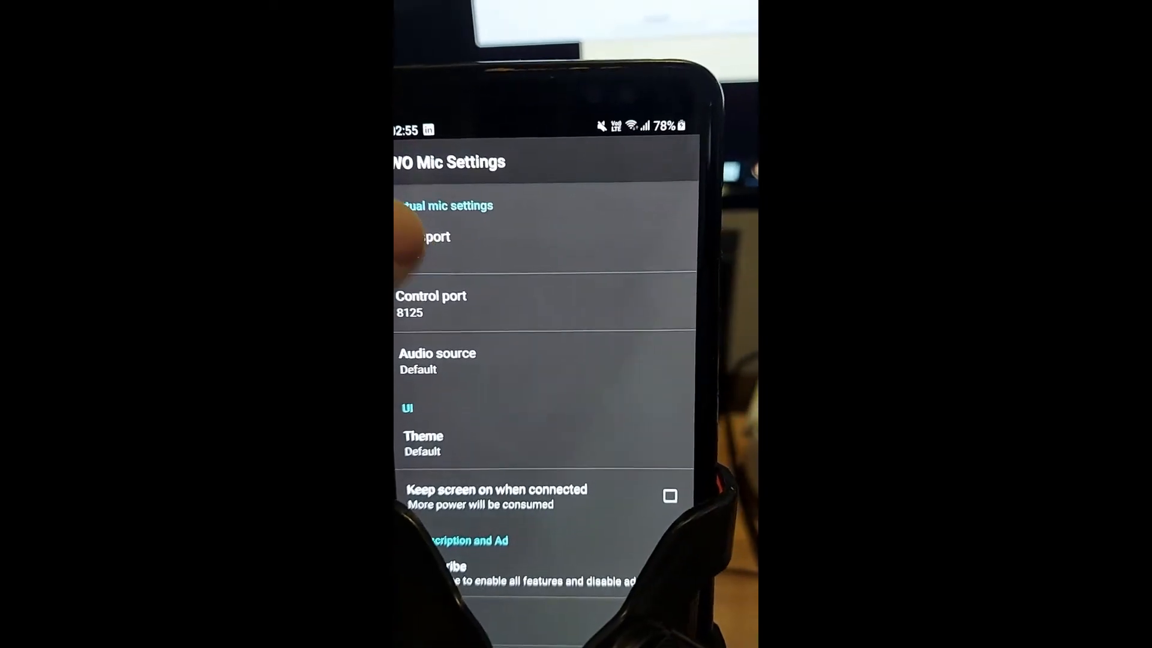
Review the Transport options in the phone app's settings
left_click(429, 236)
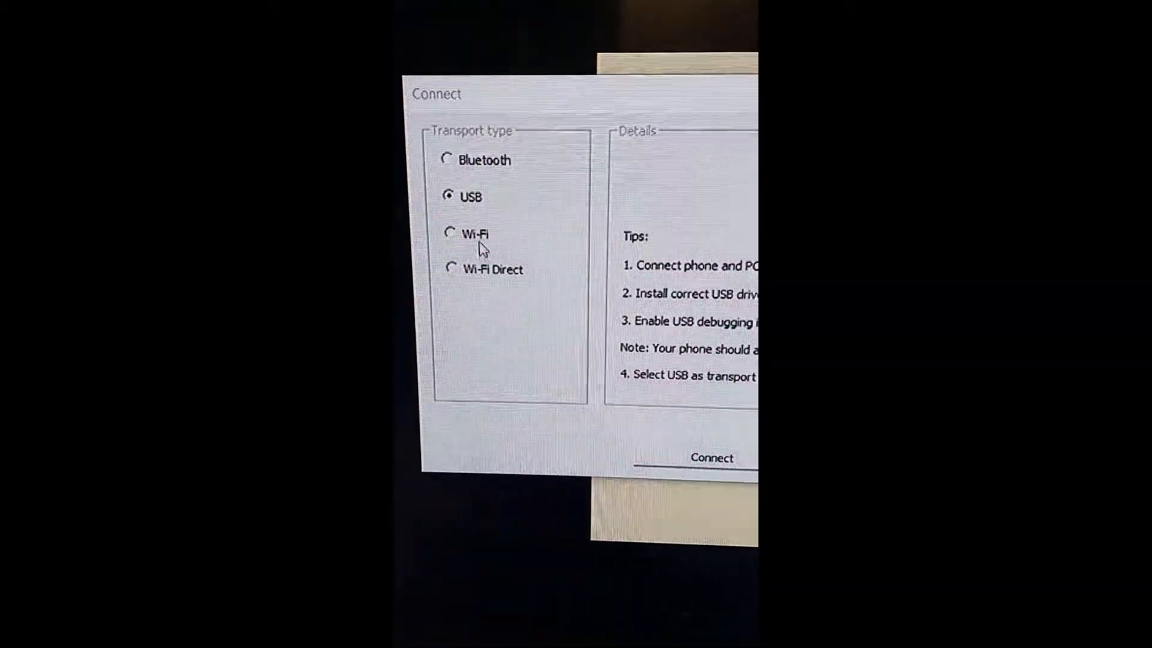
Select Wi-Fi as the transport type in the Connect dialog
left_click(446, 234)
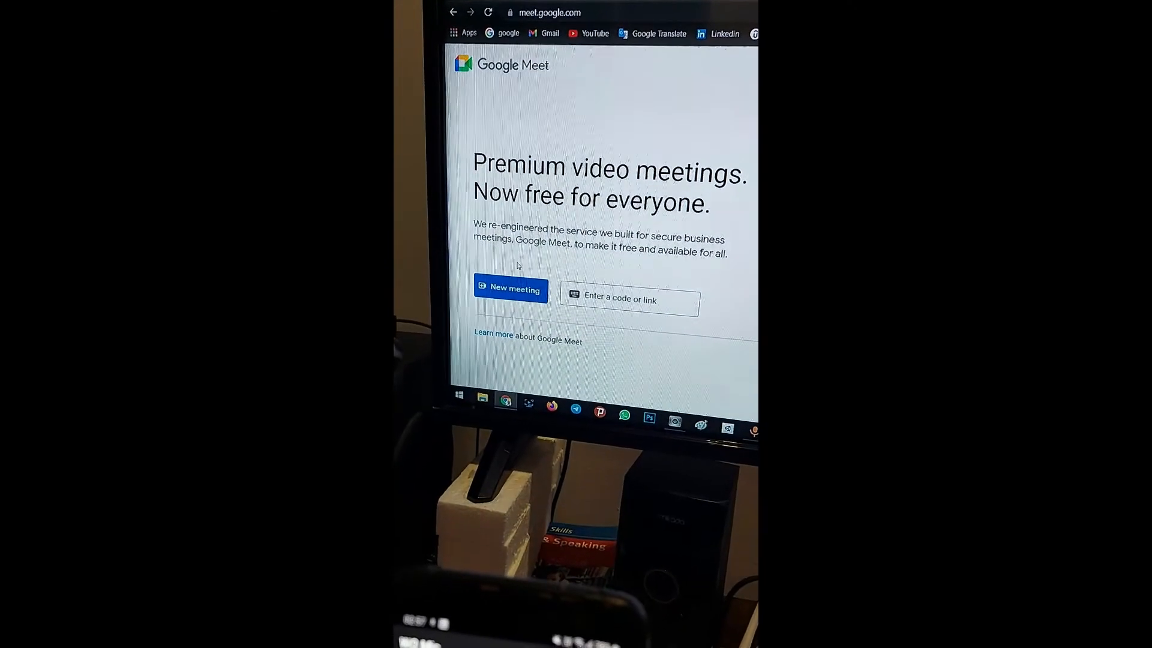
Start an instant meeting and set its microphone to WO Mic Device in Audio settings
left_click(510, 288)
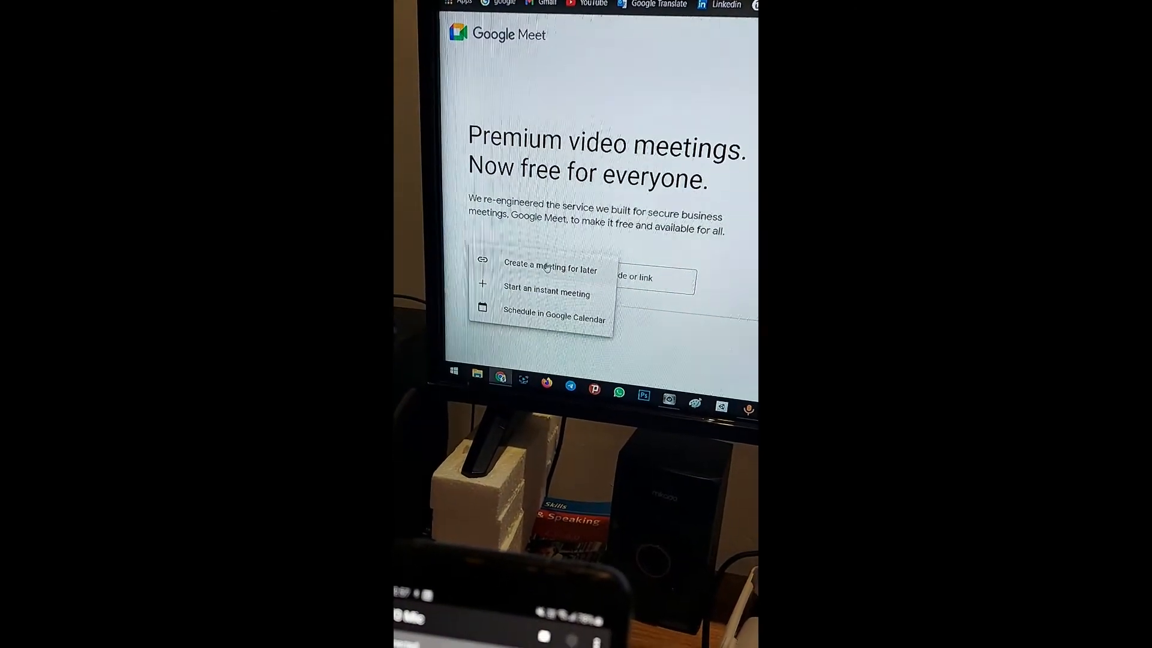
left_click(547, 294)
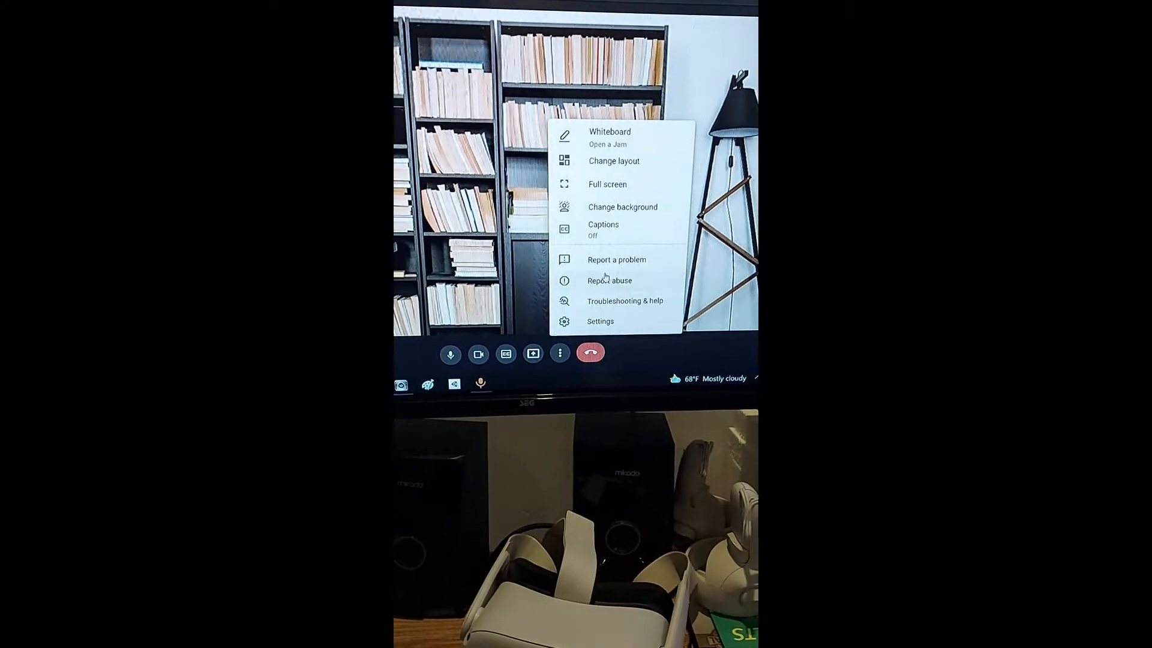
left_click(600, 321)
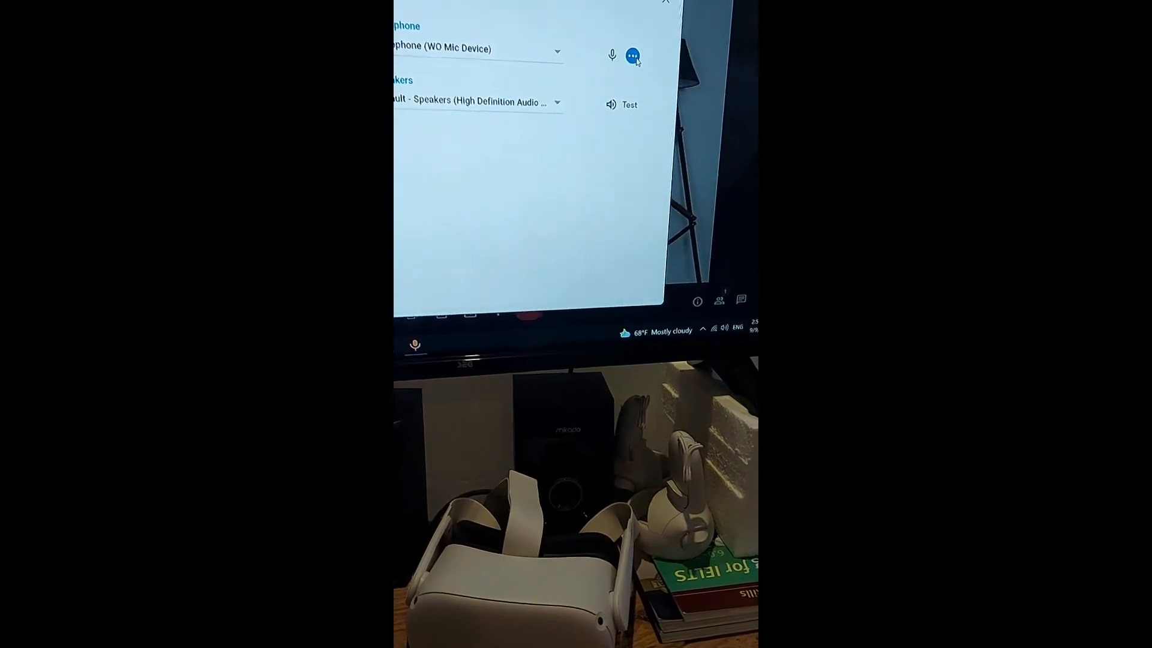
left_click(647, 323)
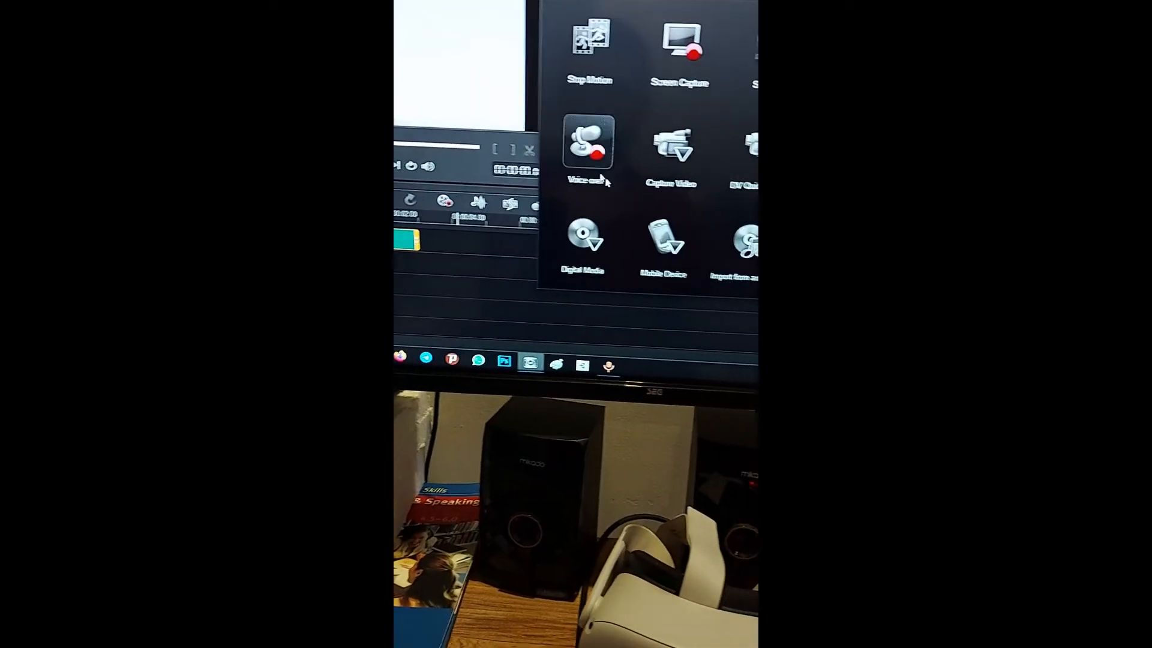
Capture a voice-over through WO Mic and stop it, leaving uvs210909-001.WAV on the voice track
left_click(588, 142)
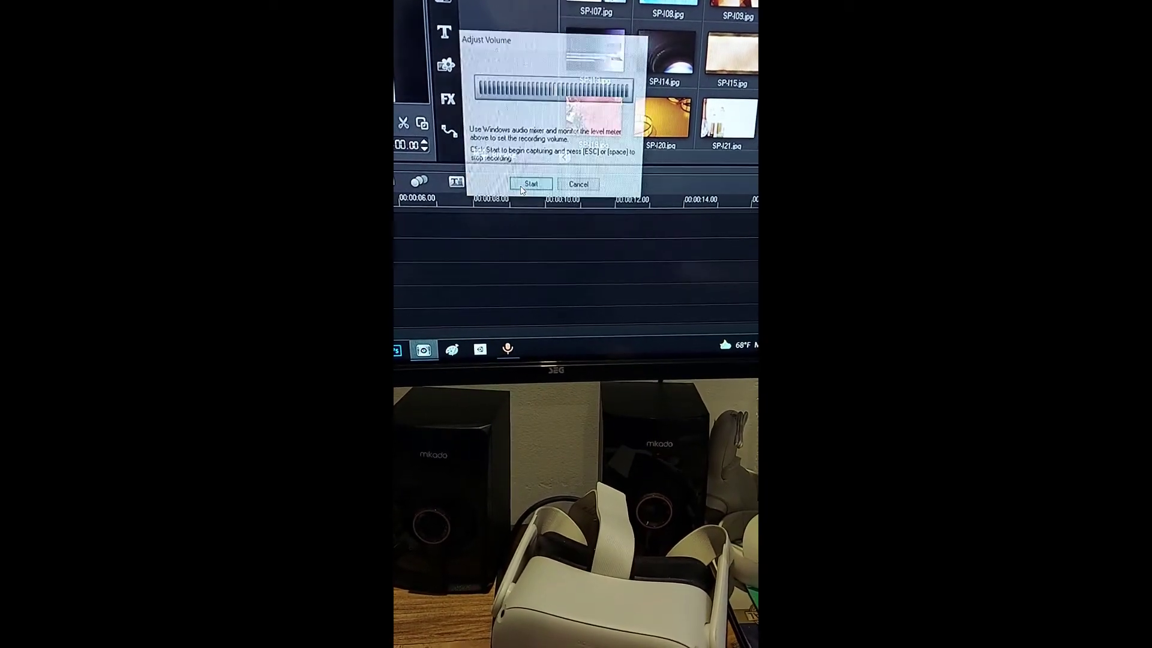
left_click(578, 184)
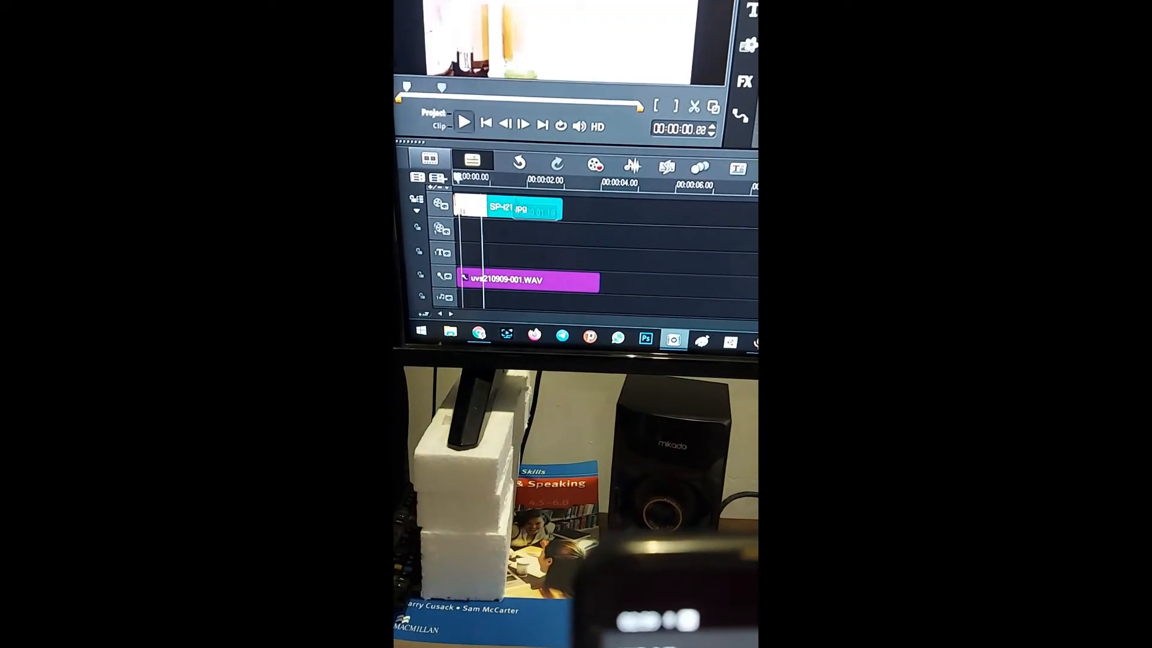
left_click(463, 121)
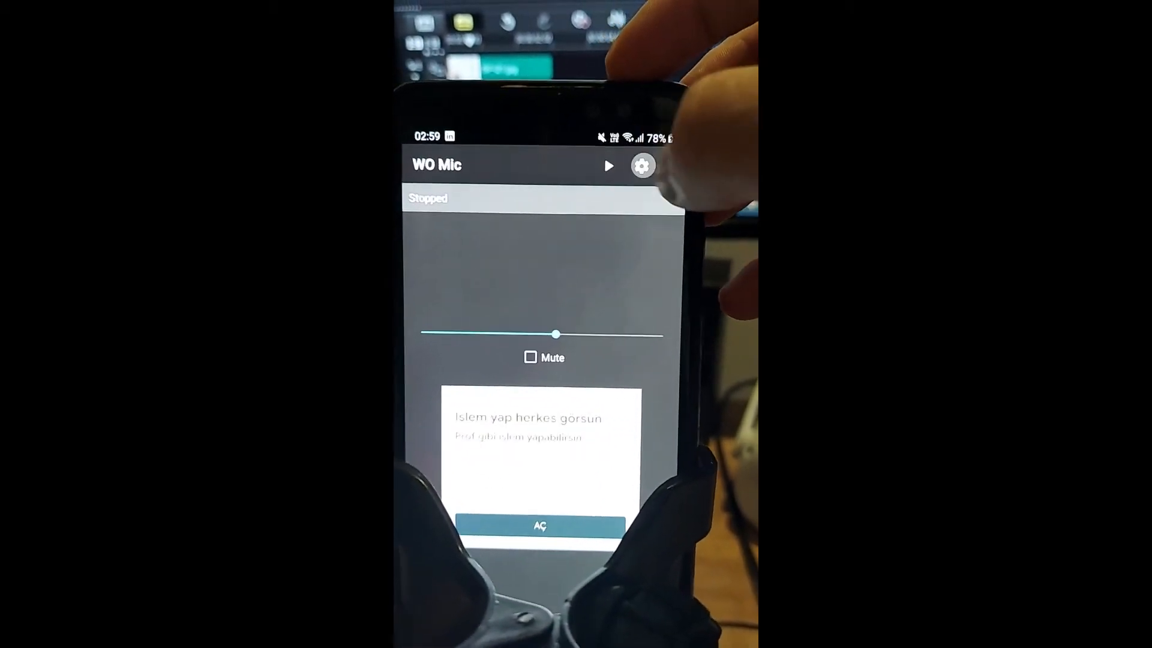
Enter the phone app's settings and decline reconnecting on the Connection aborted prompt
left_click(641, 165)
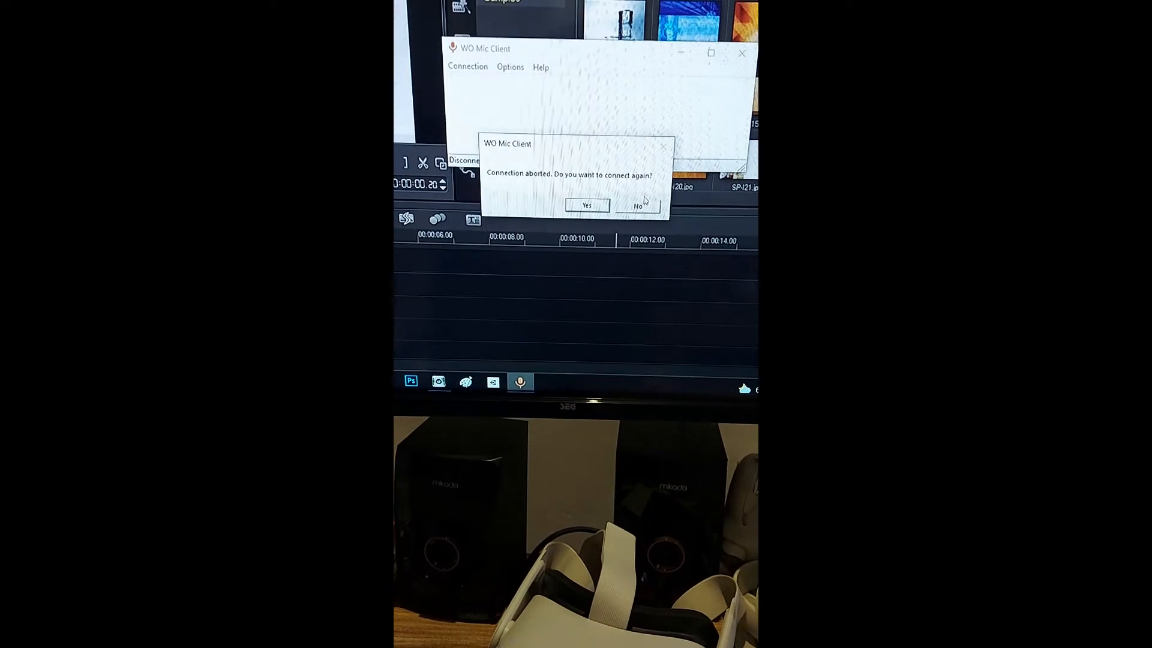
left_click(505, 75)
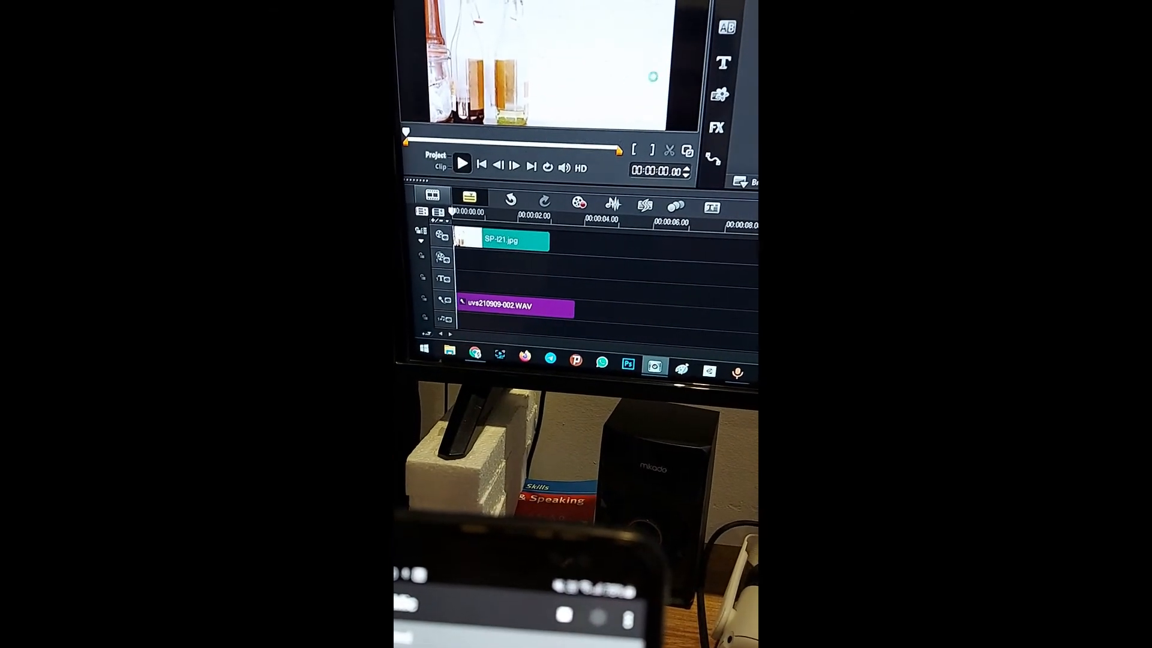
Play the project with the uvs210909-002.WAV voice-over from the preview panel
left_click(462, 163)
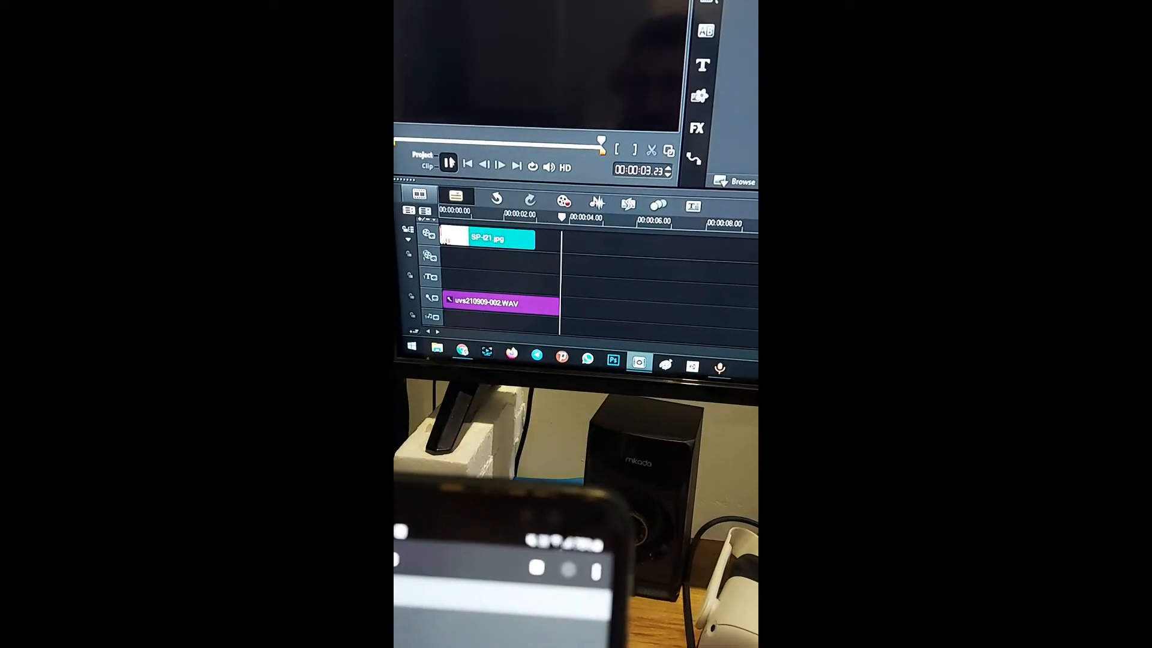
Start Screen Capture and list its audio sources, which include WO Mic Device
left_click(448, 166)
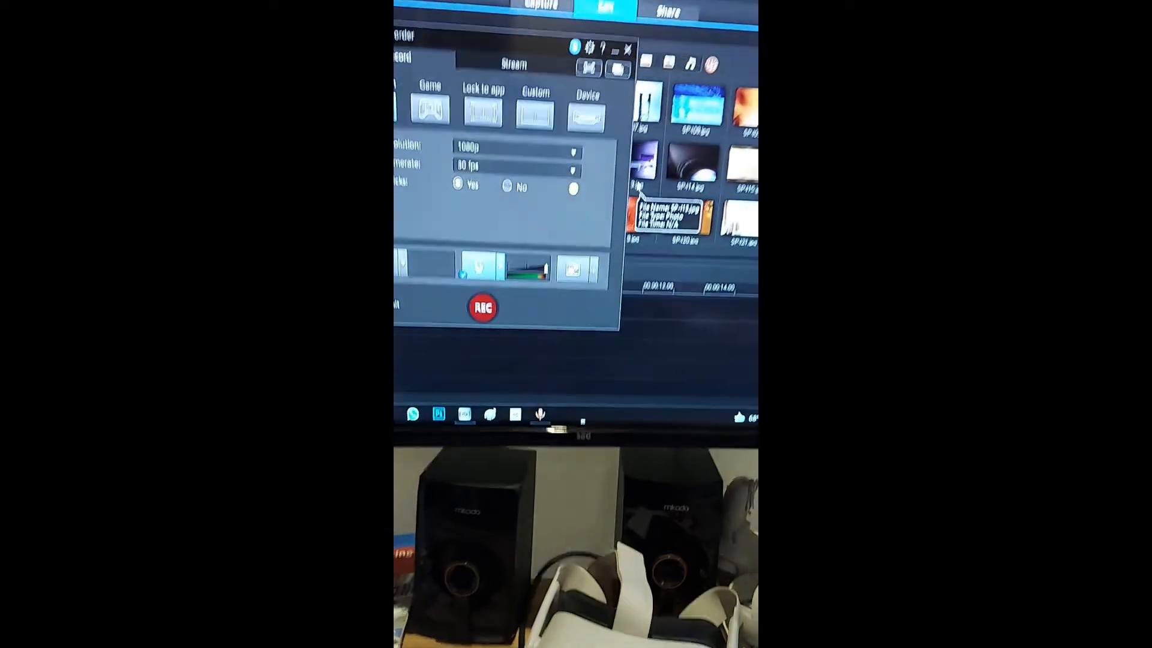
left_click(519, 180)
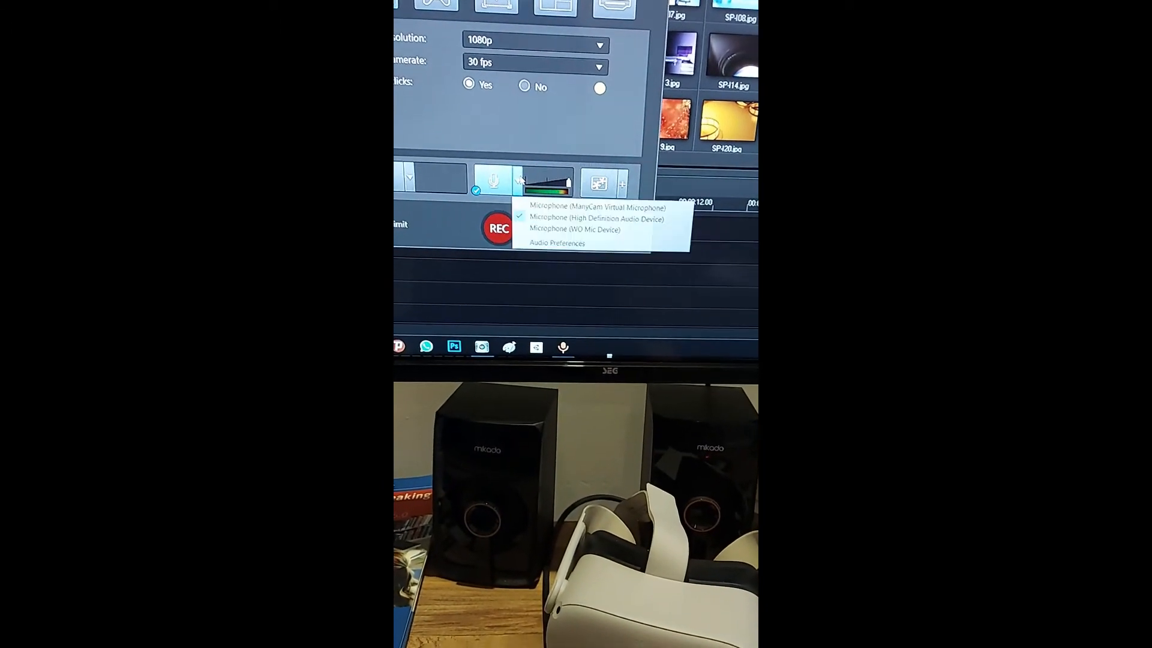